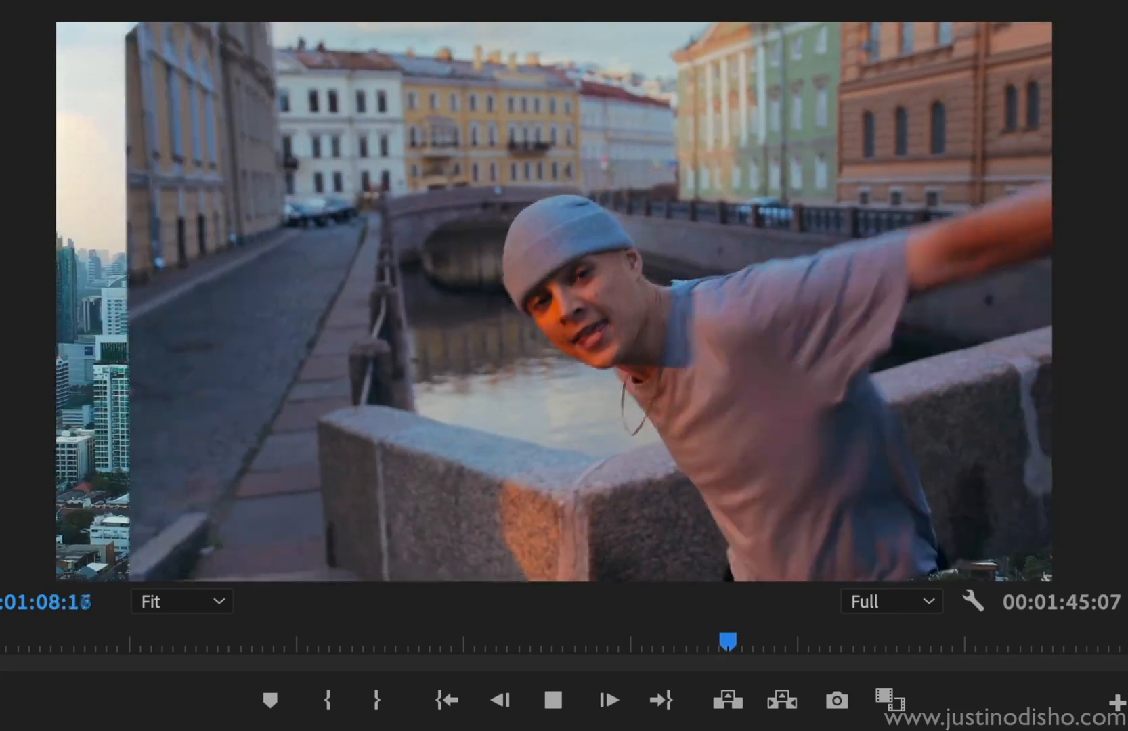
Load the V2 dancer clip in Effect Controls and move the playhead to its start.
{"action": "left_click", "coordinate": [552, 700]}
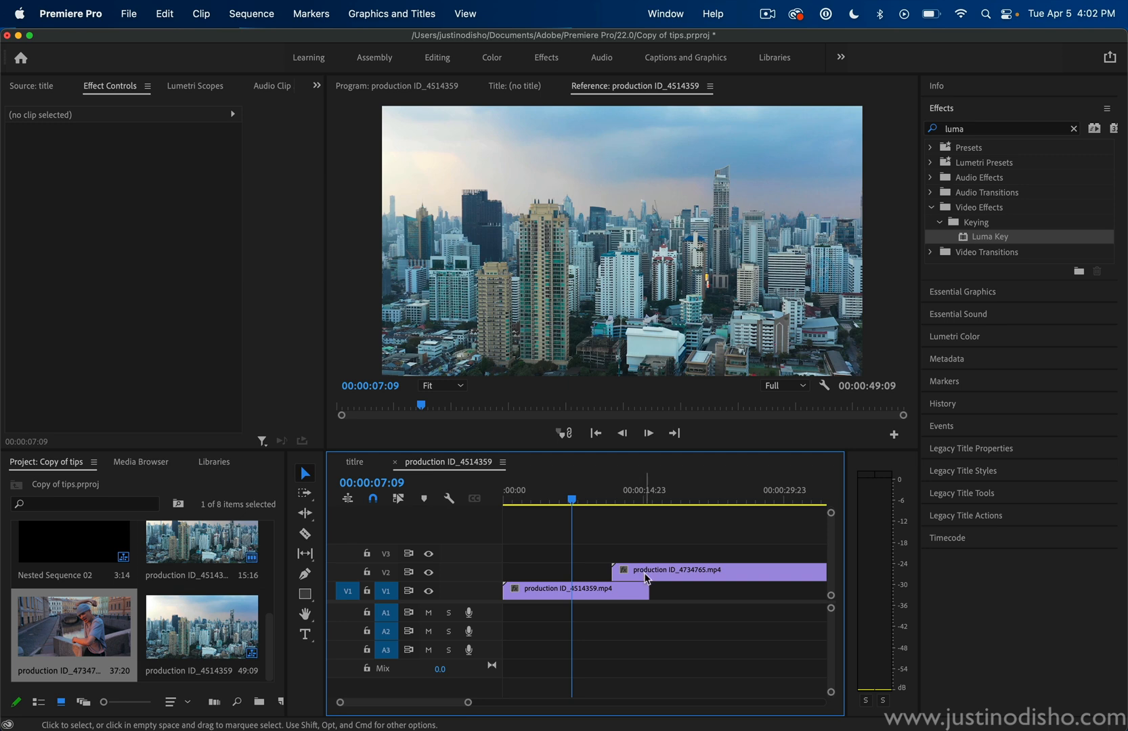
{"action": "left_click", "coordinate": [716, 569]}
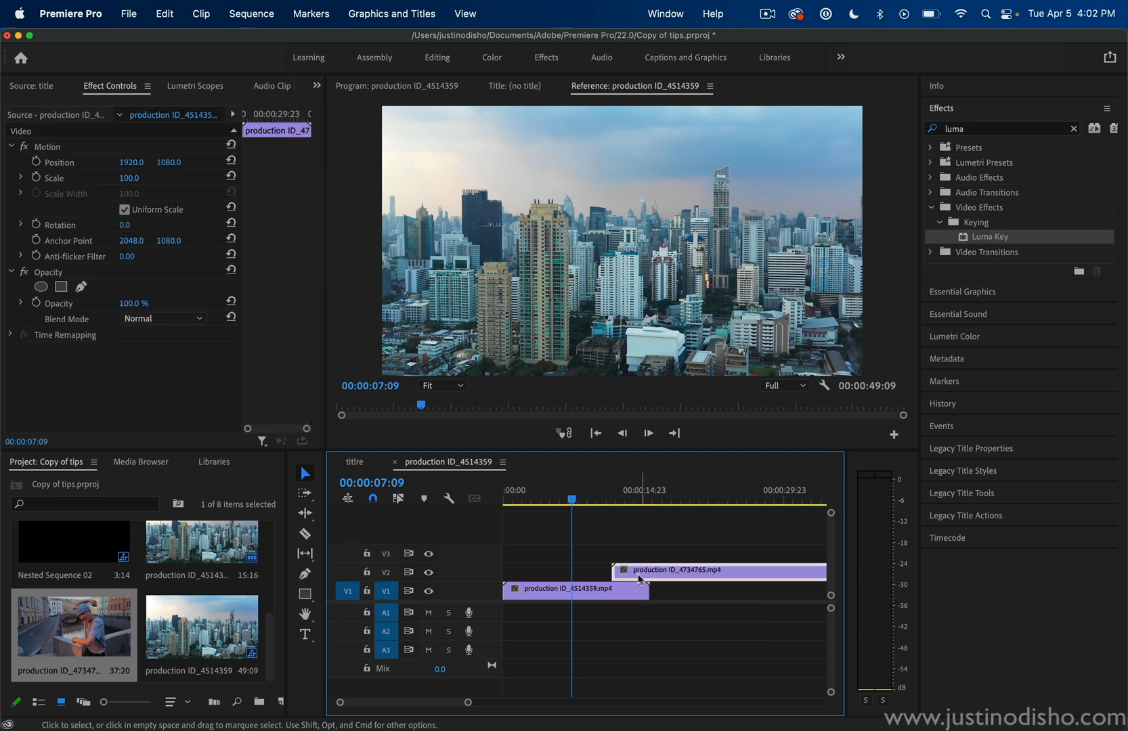
{"action": "mouse_move", "coordinate": [633, 597]}
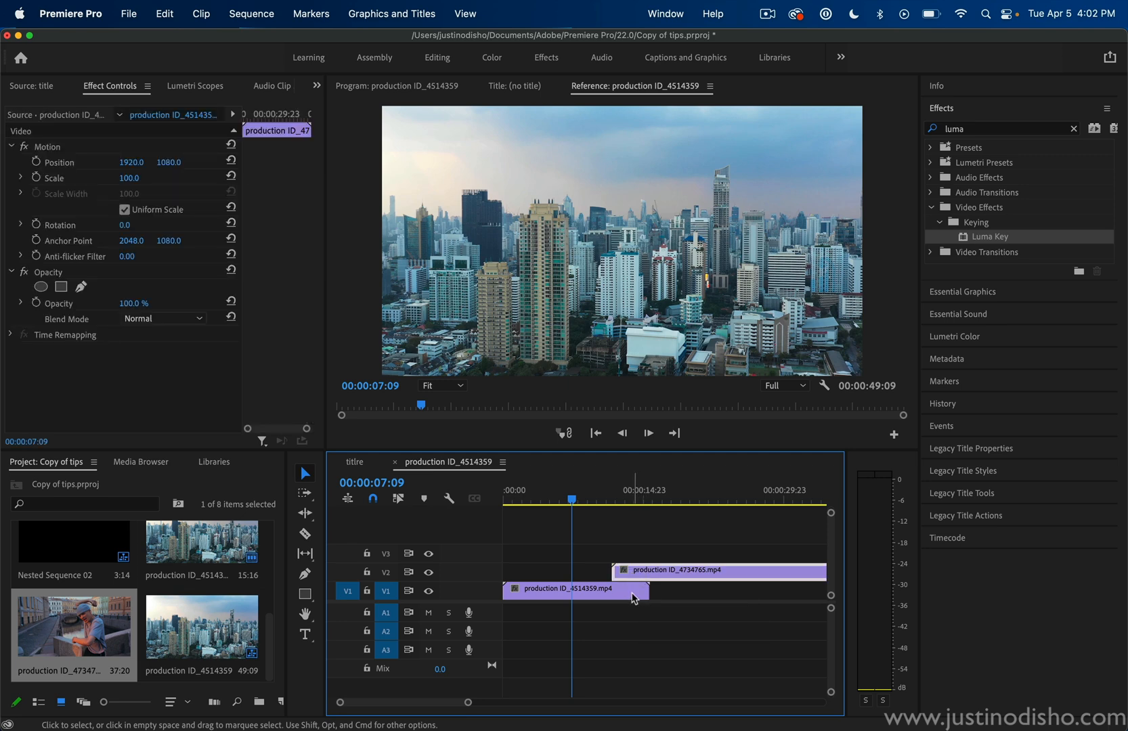
{"action": "left_click", "coordinate": [615, 496]}
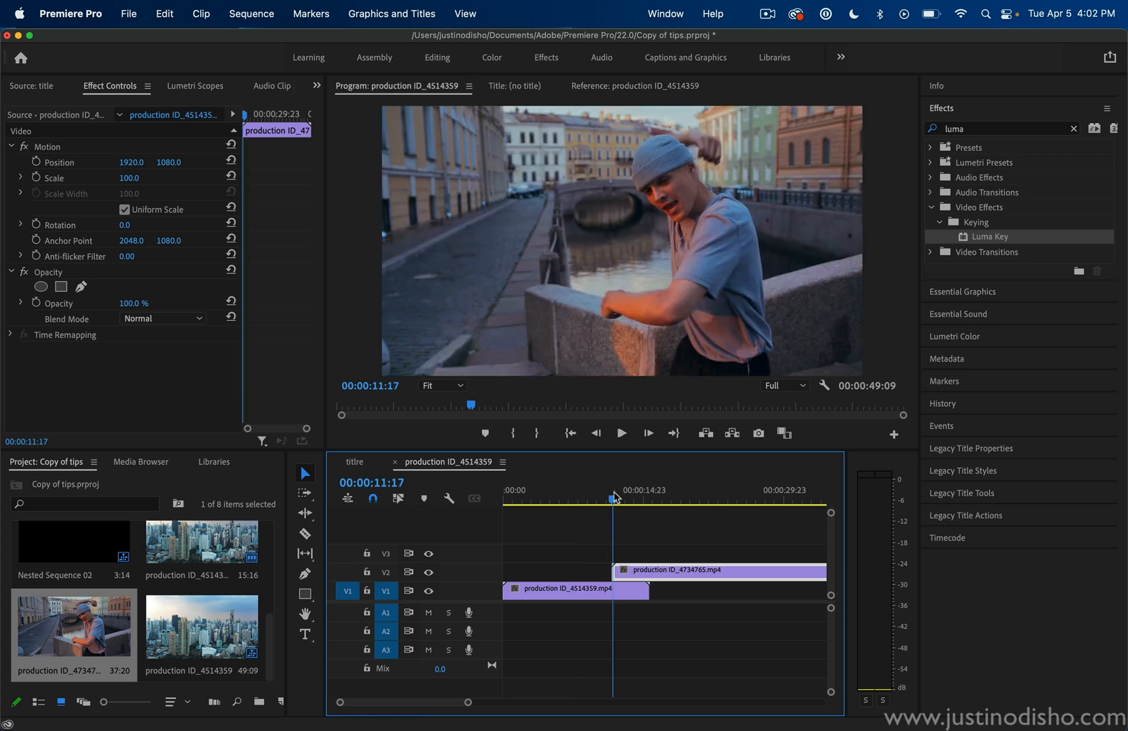
{"action": "mouse_move", "coordinate": [653, 576]}
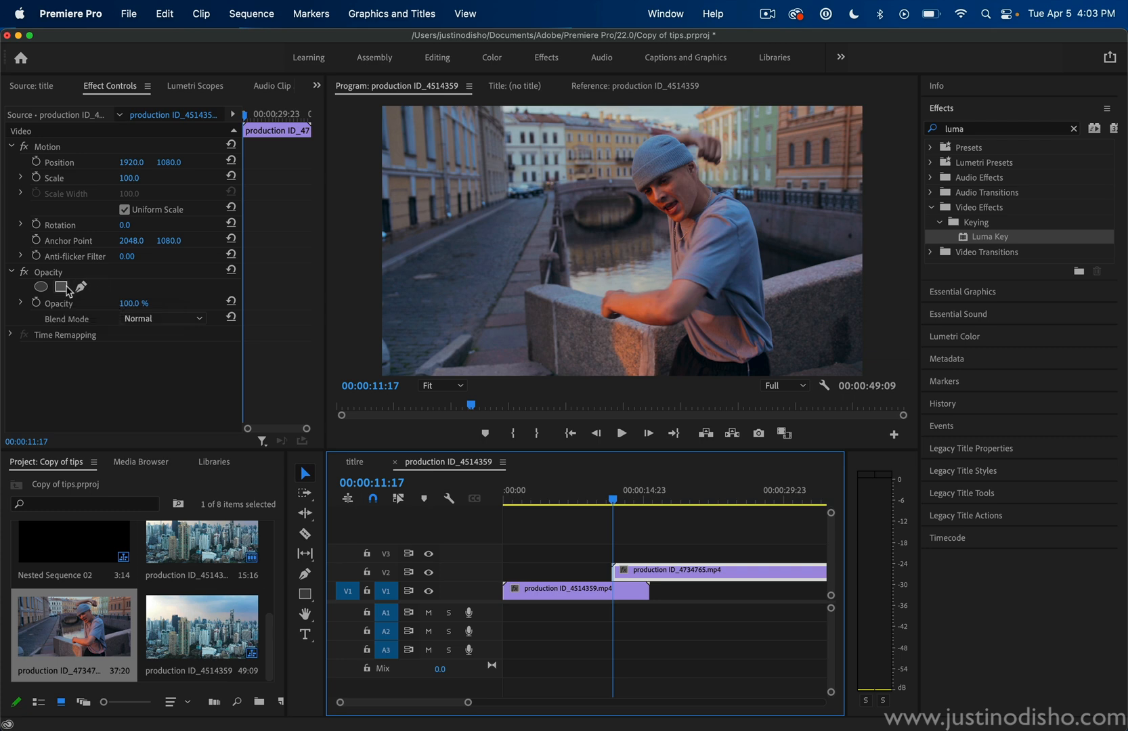
{"action": "mouse_move", "coordinate": [60, 286]}
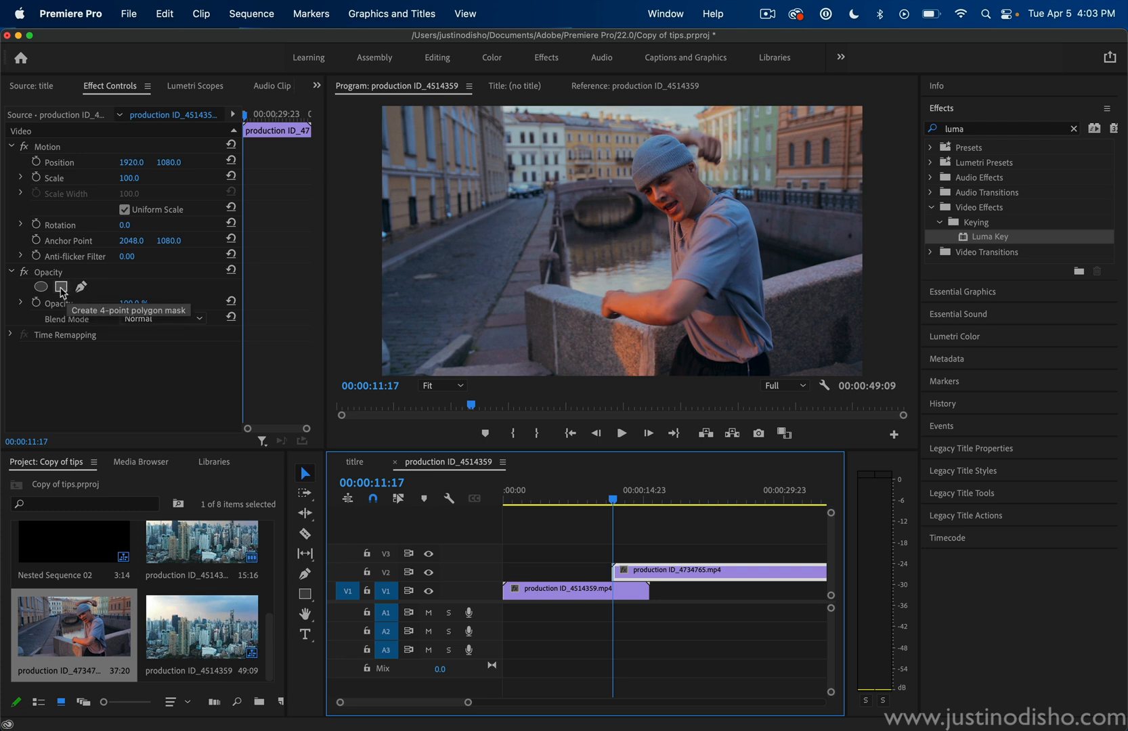
Add a 4-point polygon opacity mask and shape it around the dancer's head.
{"action": "left_click", "coordinate": [61, 286]}
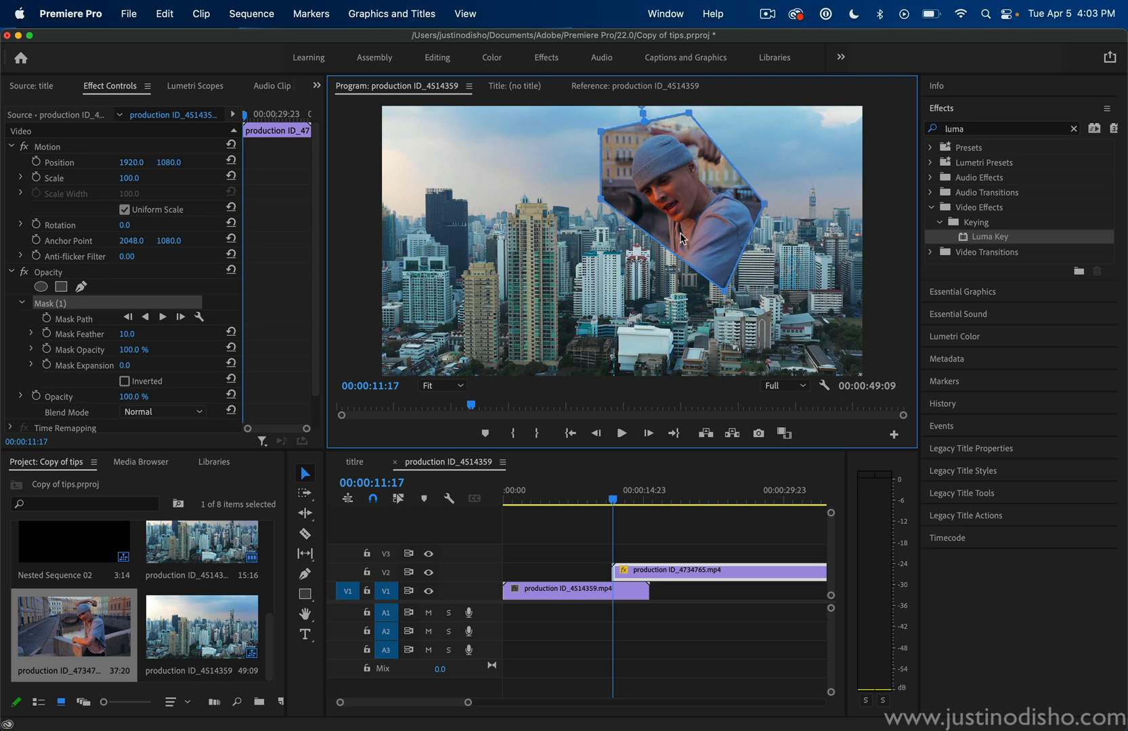
{"action": "mouse_move", "coordinate": [679, 174]}
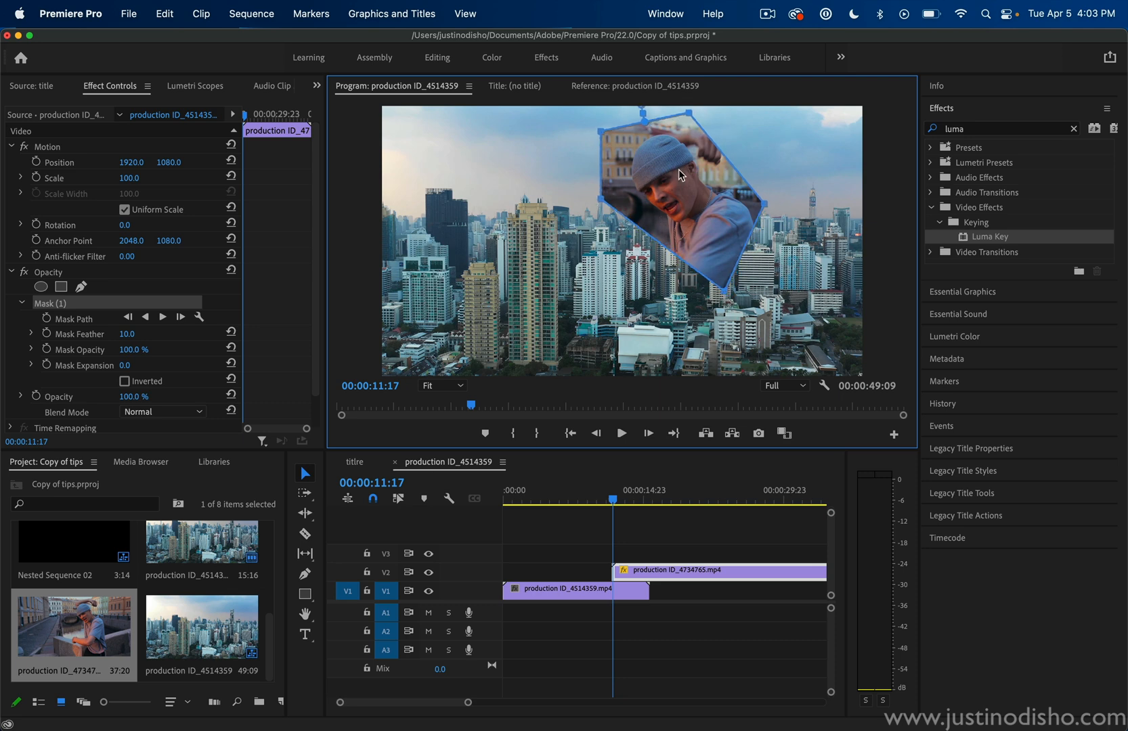
{"action": "mouse_move", "coordinate": [502, 531]}
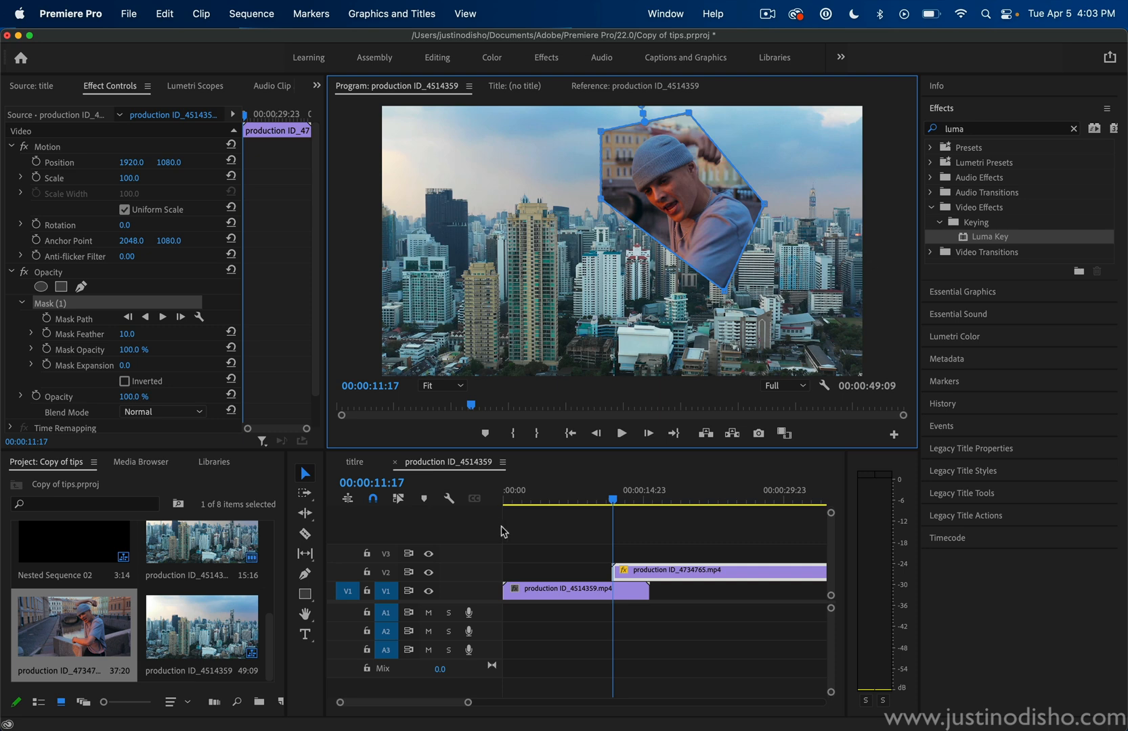
Add a Mask Path keyframe at the clip start and view its interpolation options.
{"action": "left_click", "coordinate": [633, 85]}
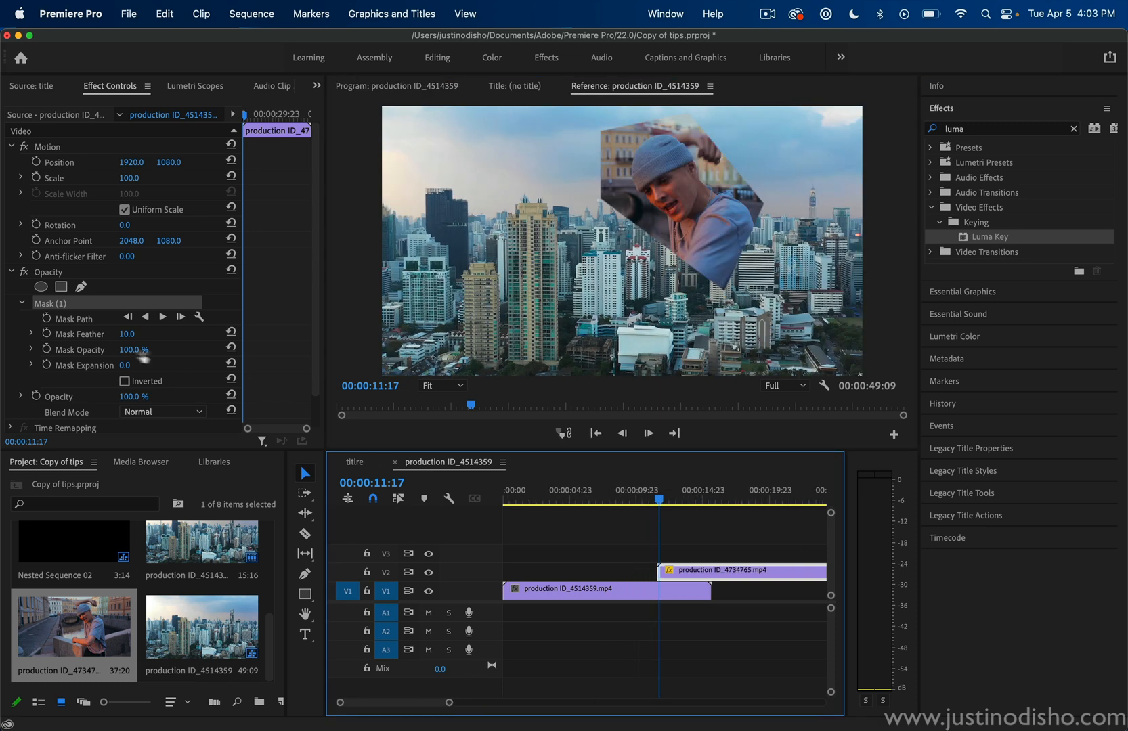
{"action": "mouse_move", "coordinate": [47, 318]}
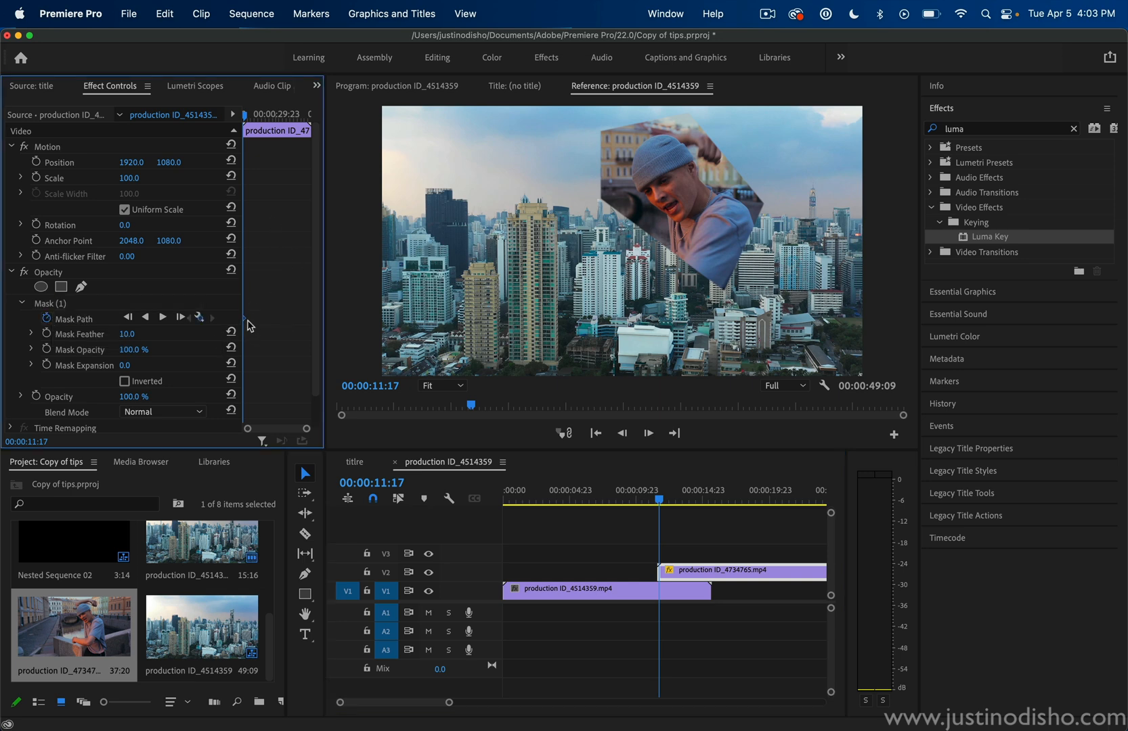
{"action": "right_click", "coordinate": [249, 325]}
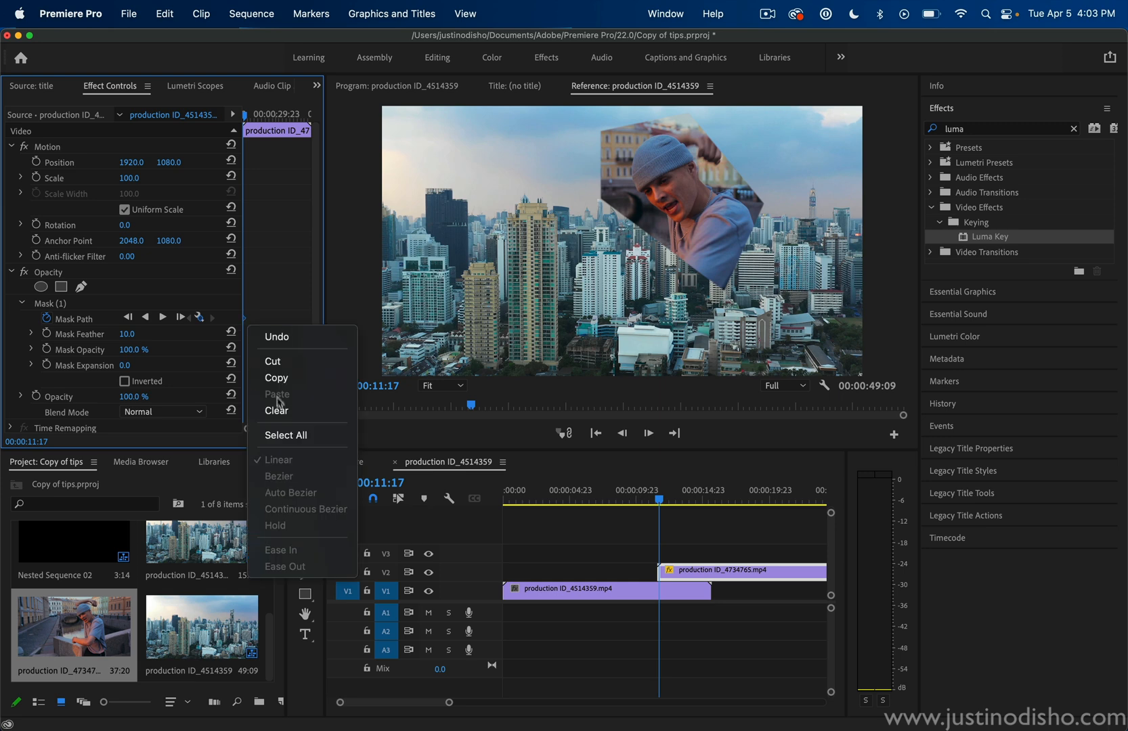
{"action": "mouse_move", "coordinate": [284, 530]}
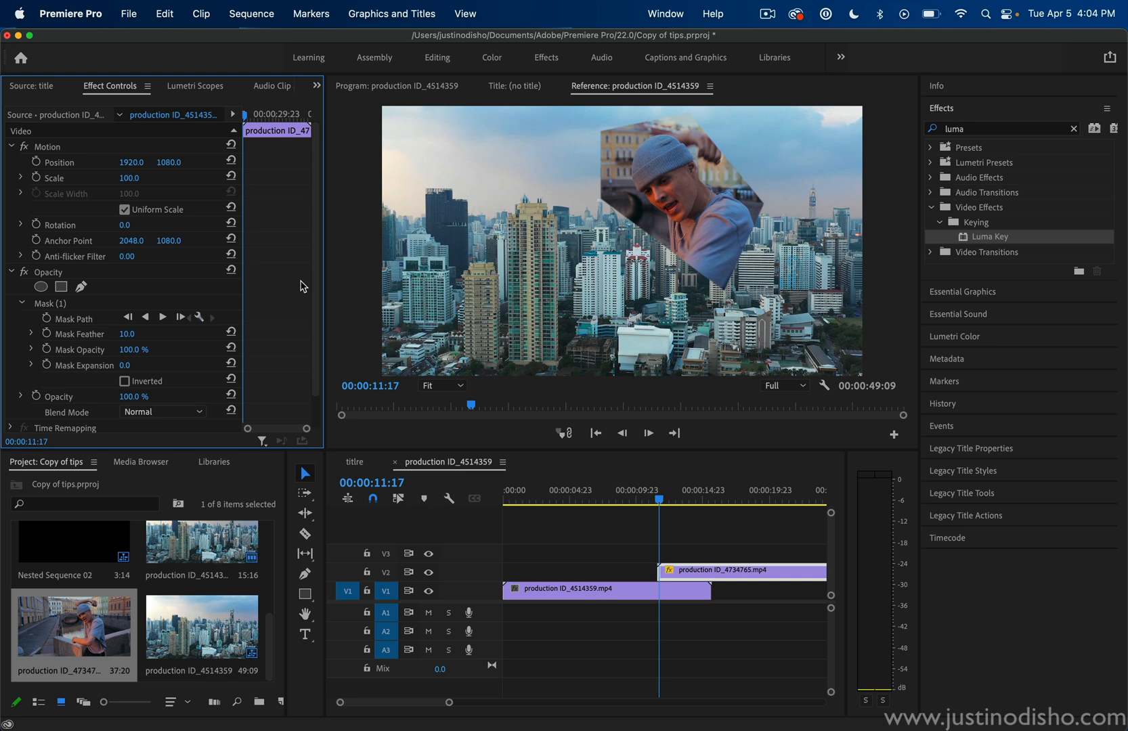
{"action": "mouse_move", "coordinate": [422, 421]}
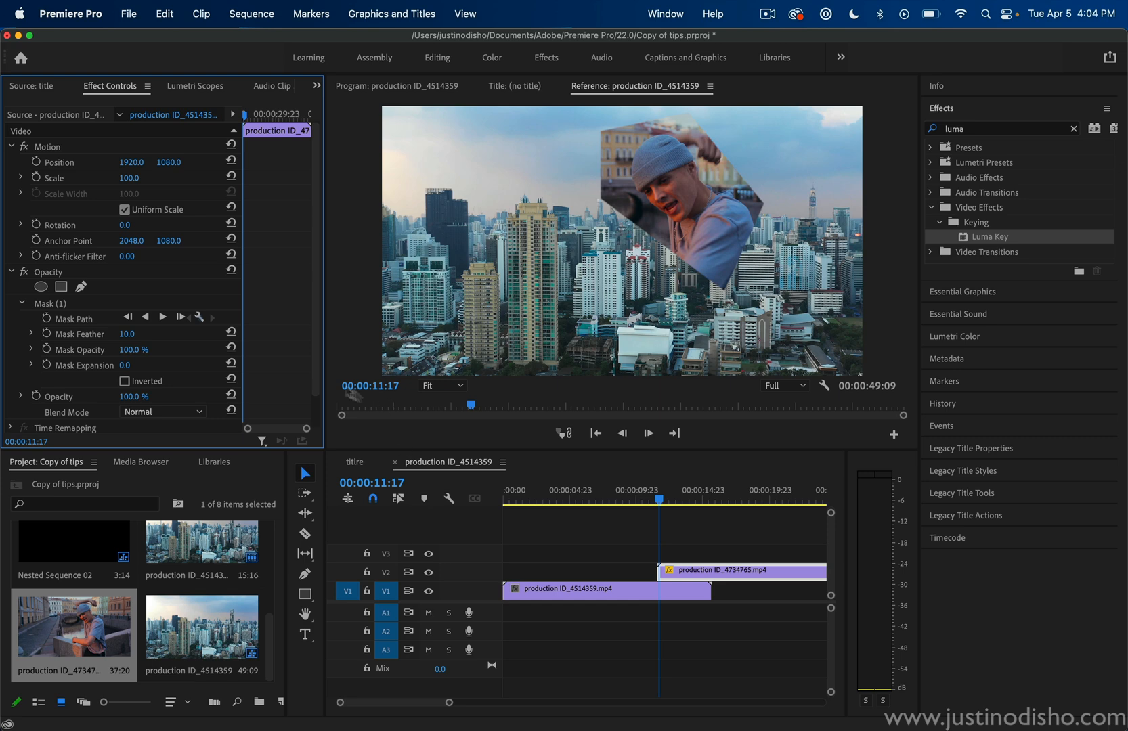
{"action": "left_click", "coordinate": [51, 304]}
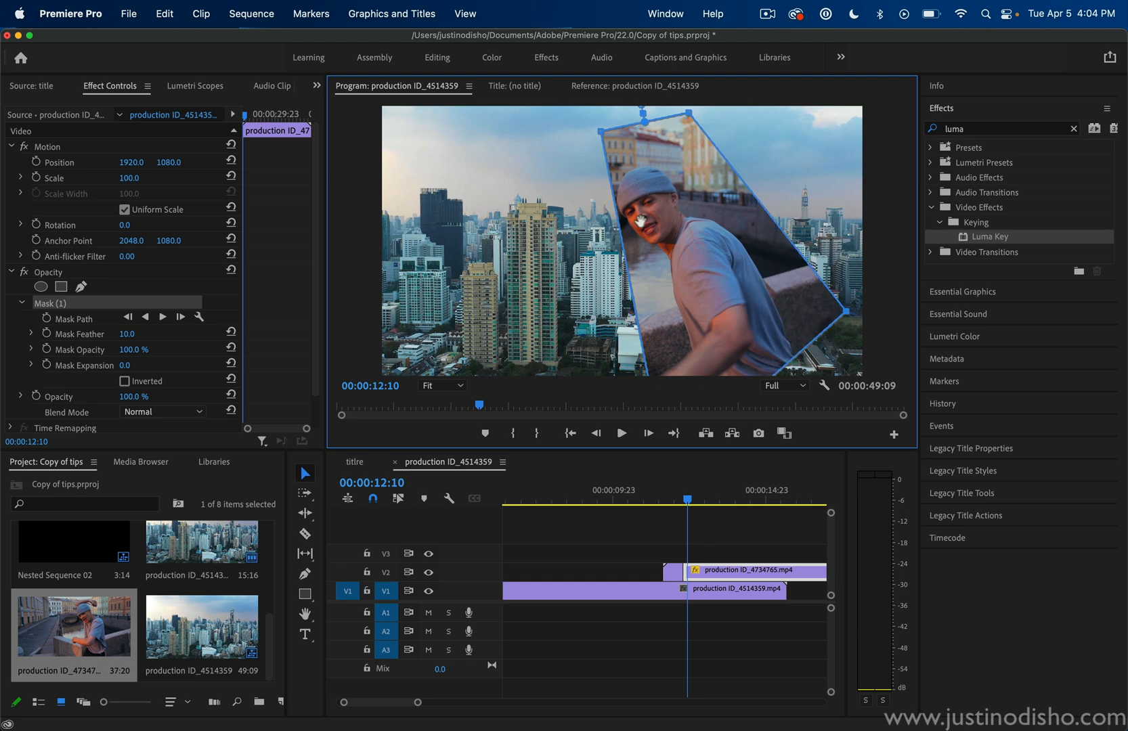
{"action": "mouse_move", "coordinate": [622, 236]}
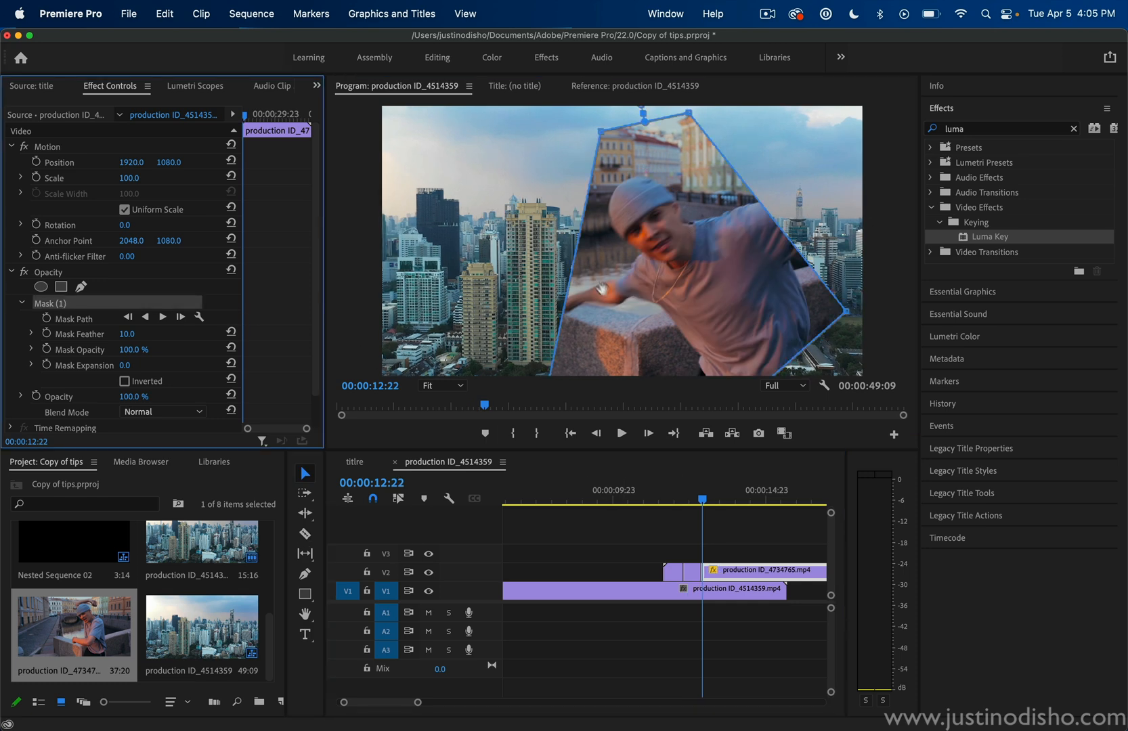
{"action": "mouse_move", "coordinate": [574, 272]}
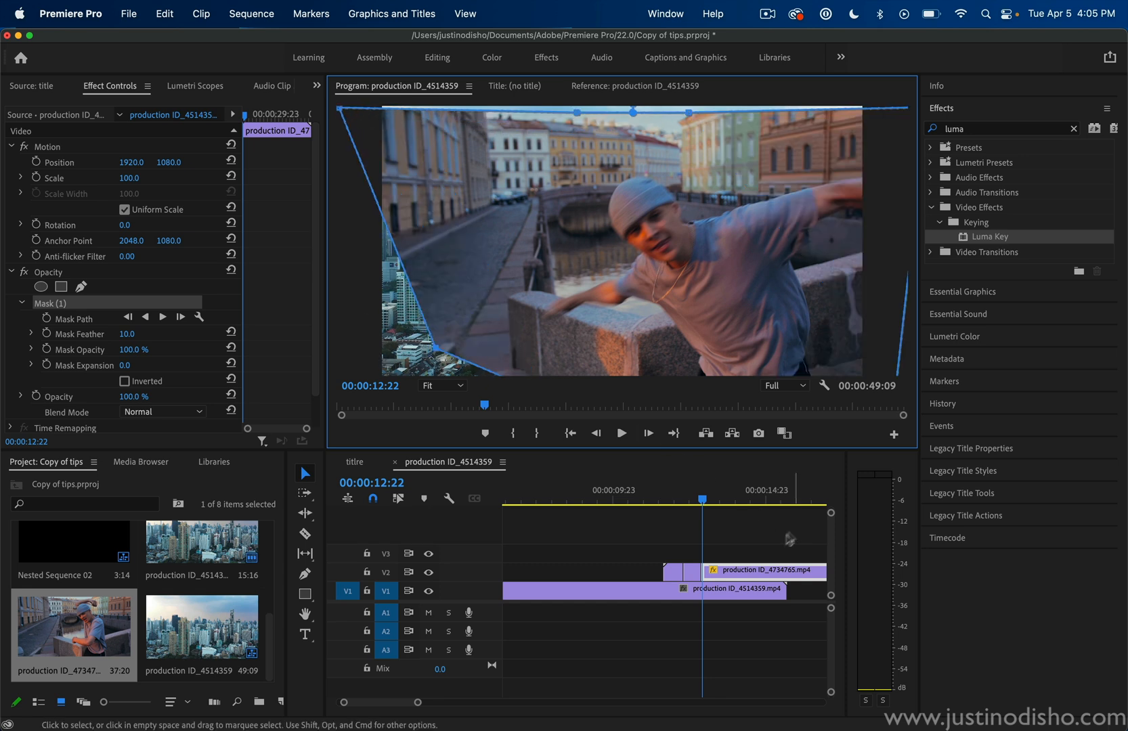
{"action": "mouse_move", "coordinate": [754, 568]}
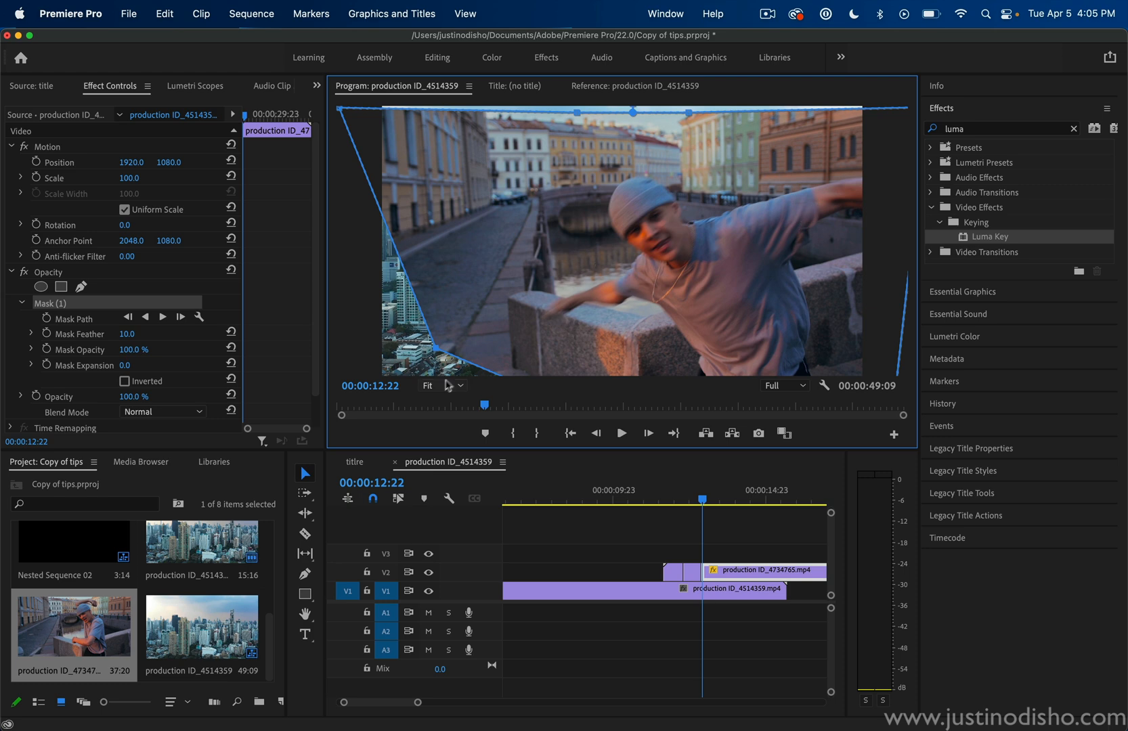
Set the Program monitor zoom to 10%, then 25%, and switch to the Razor tool.
{"action": "left_click", "coordinate": [438, 386]}
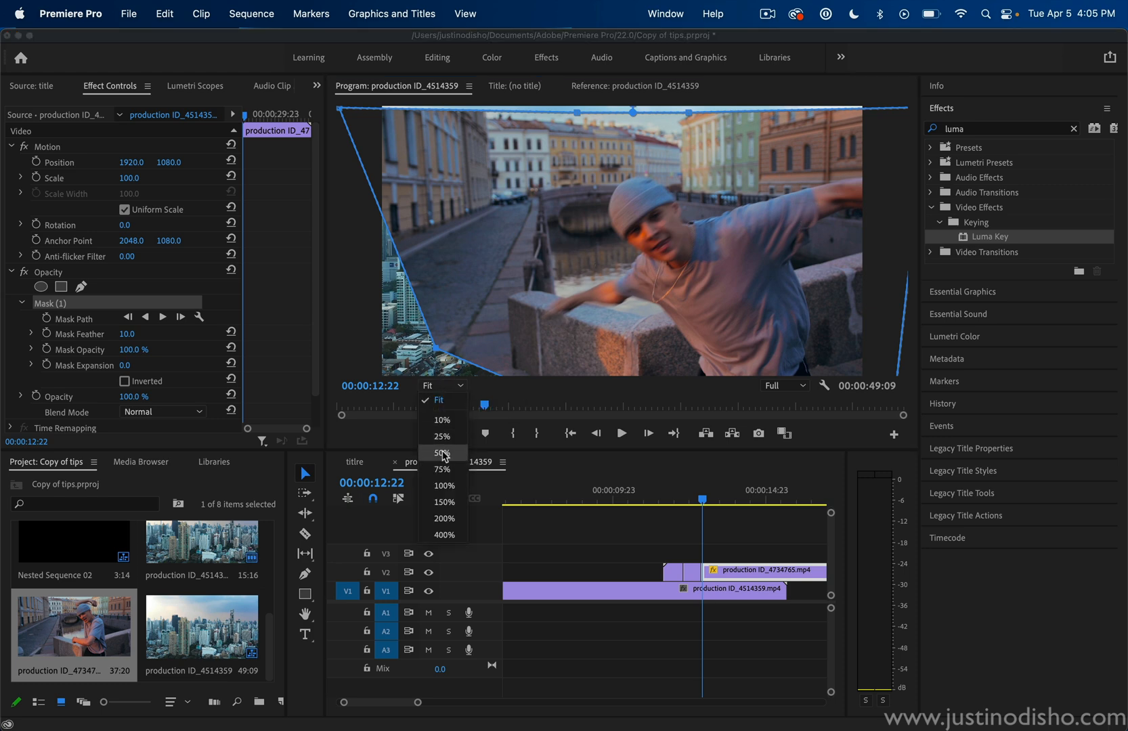
{"action": "left_click", "coordinate": [441, 419]}
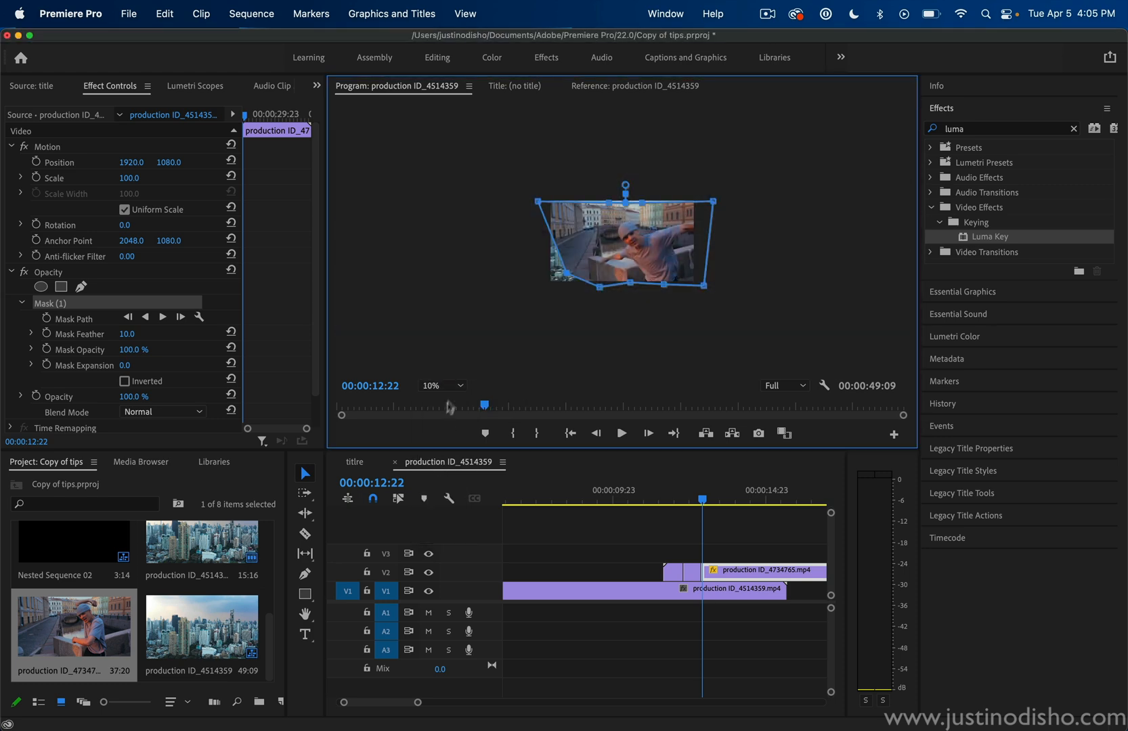
{"action": "left_click", "coordinate": [438, 386]}
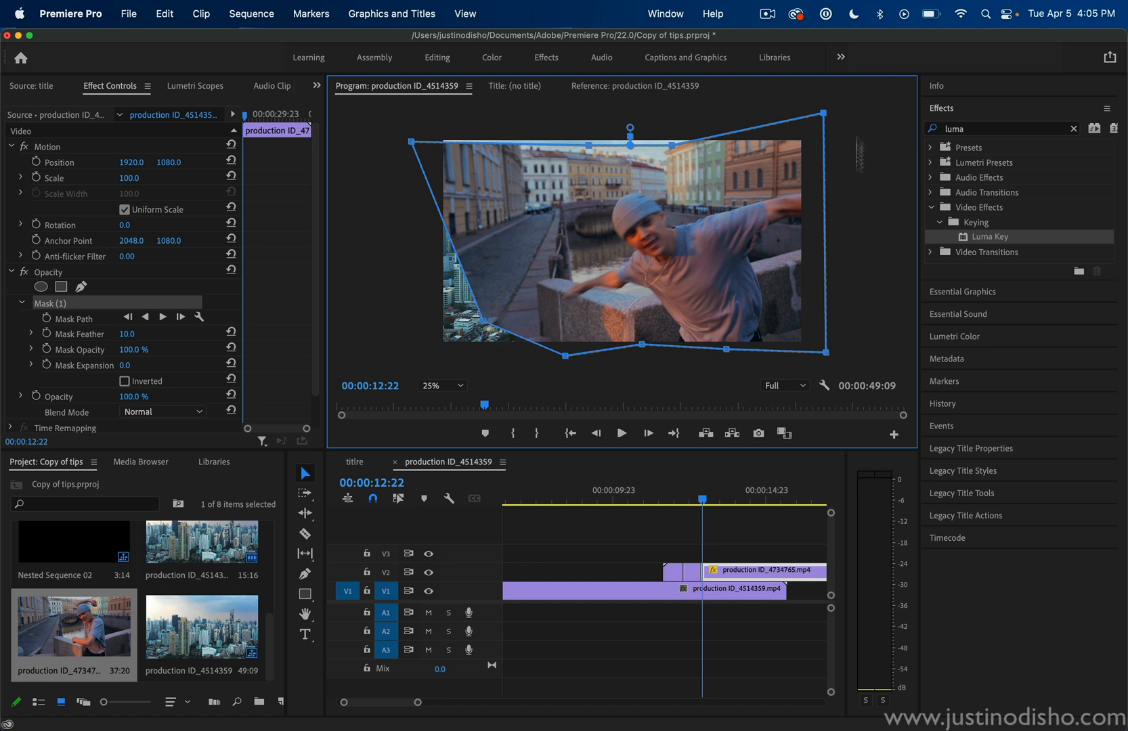
{"action": "key", "text": "c"}
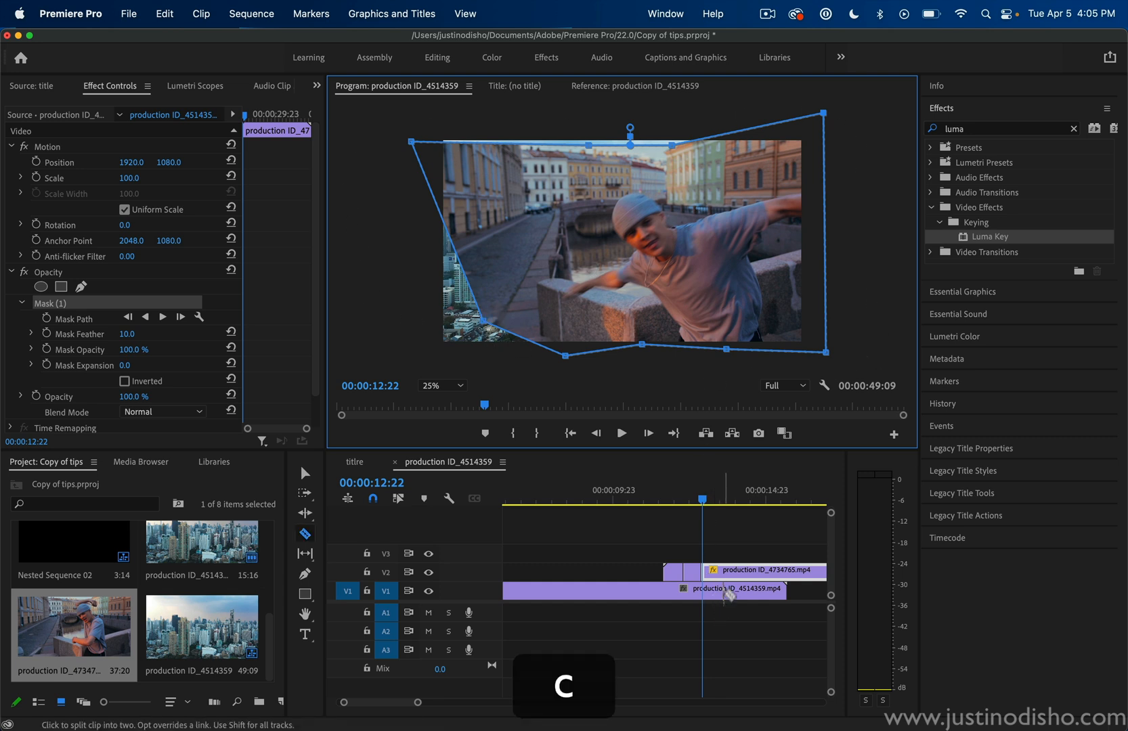
Return to the Selection tool and select the last piece of the dancer clip.
{"action": "key", "text": "v"}
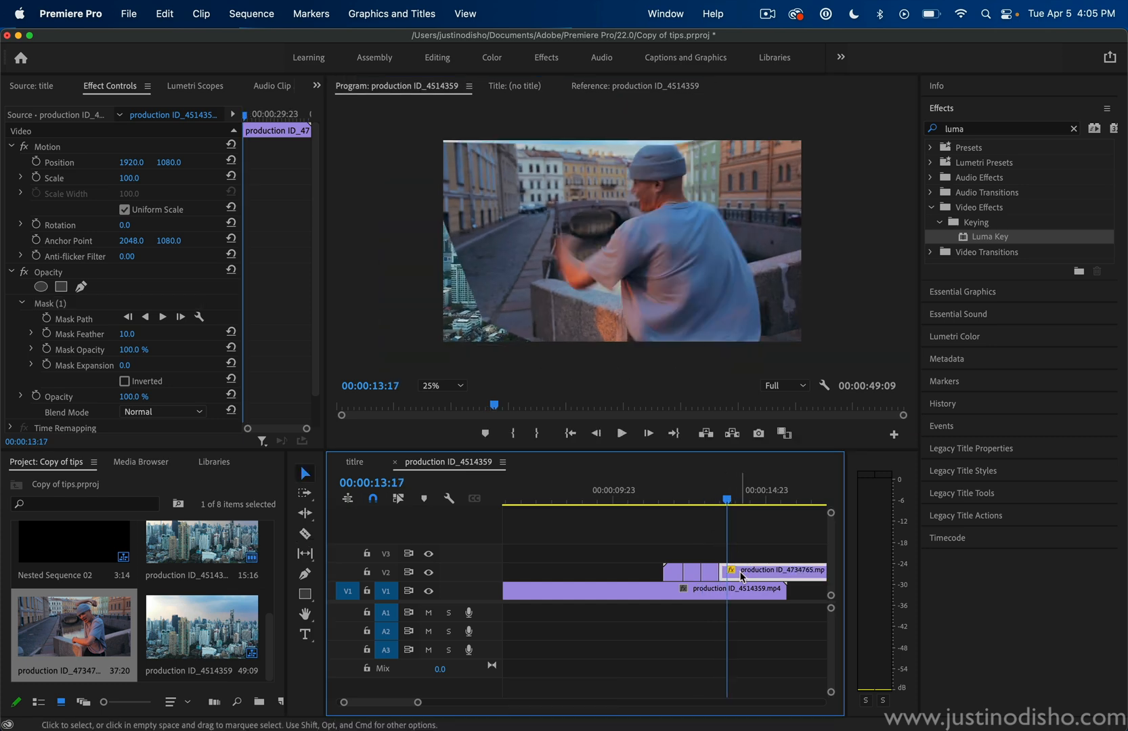
{"action": "left_click", "coordinate": [51, 304]}
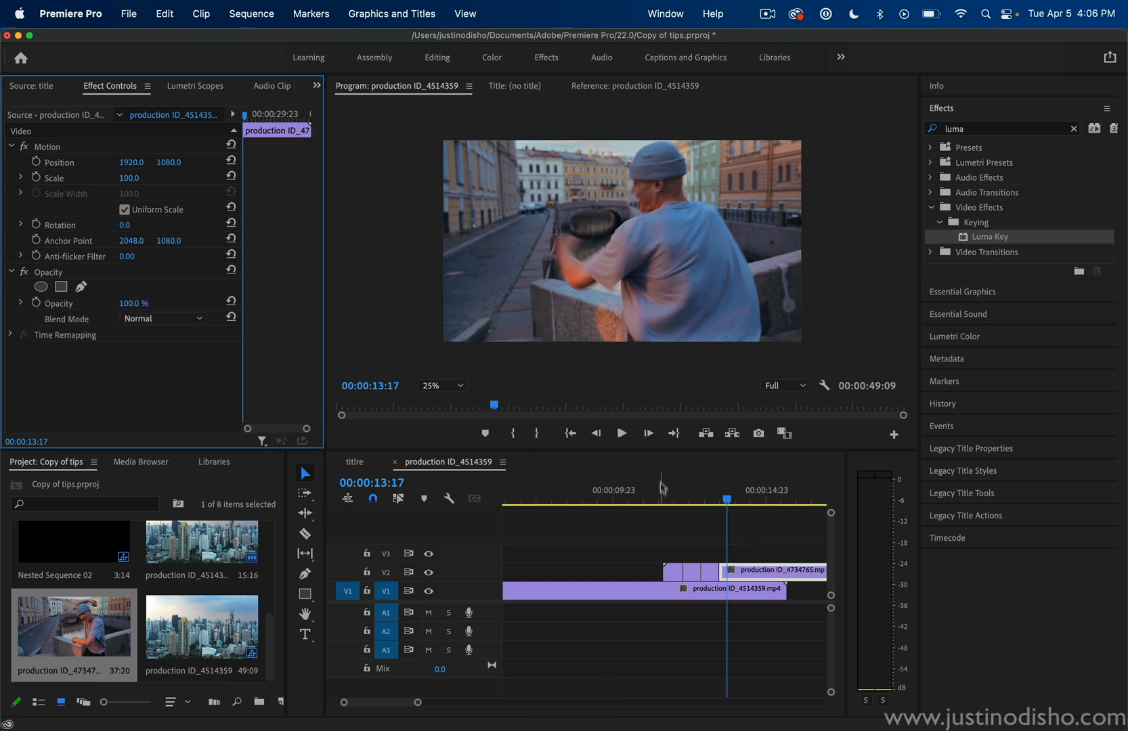
{"action": "left_click", "coordinate": [728, 499]}
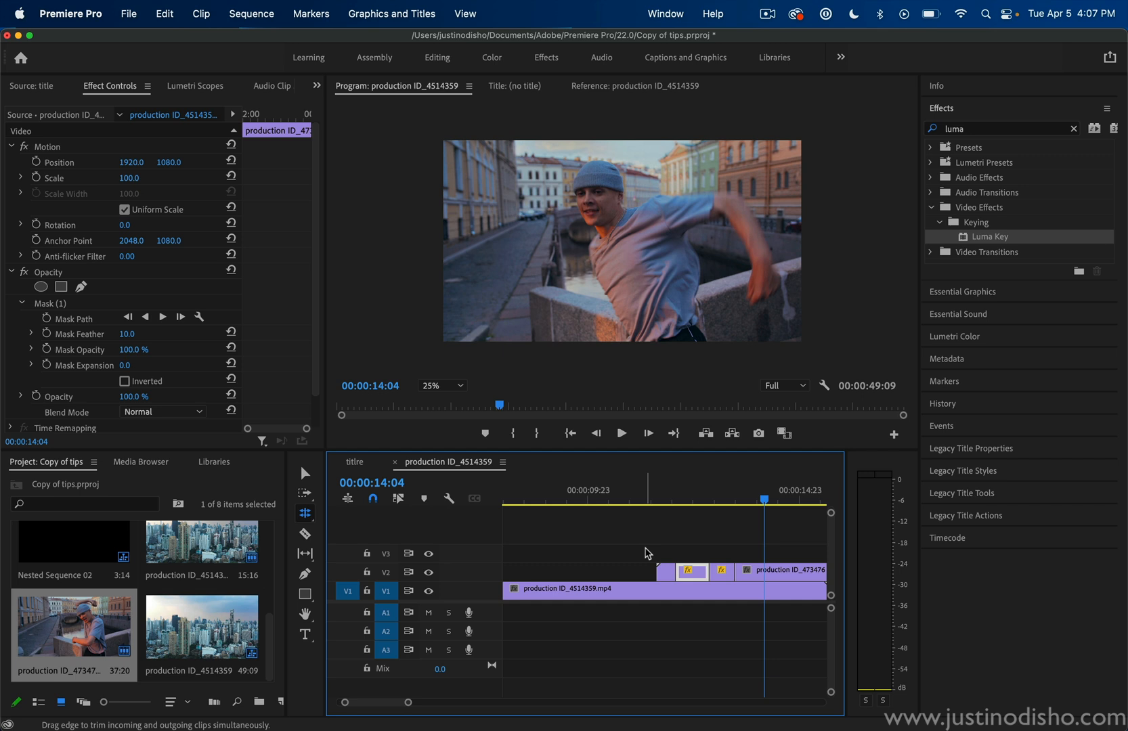
{"action": "mouse_move", "coordinate": [305, 513]}
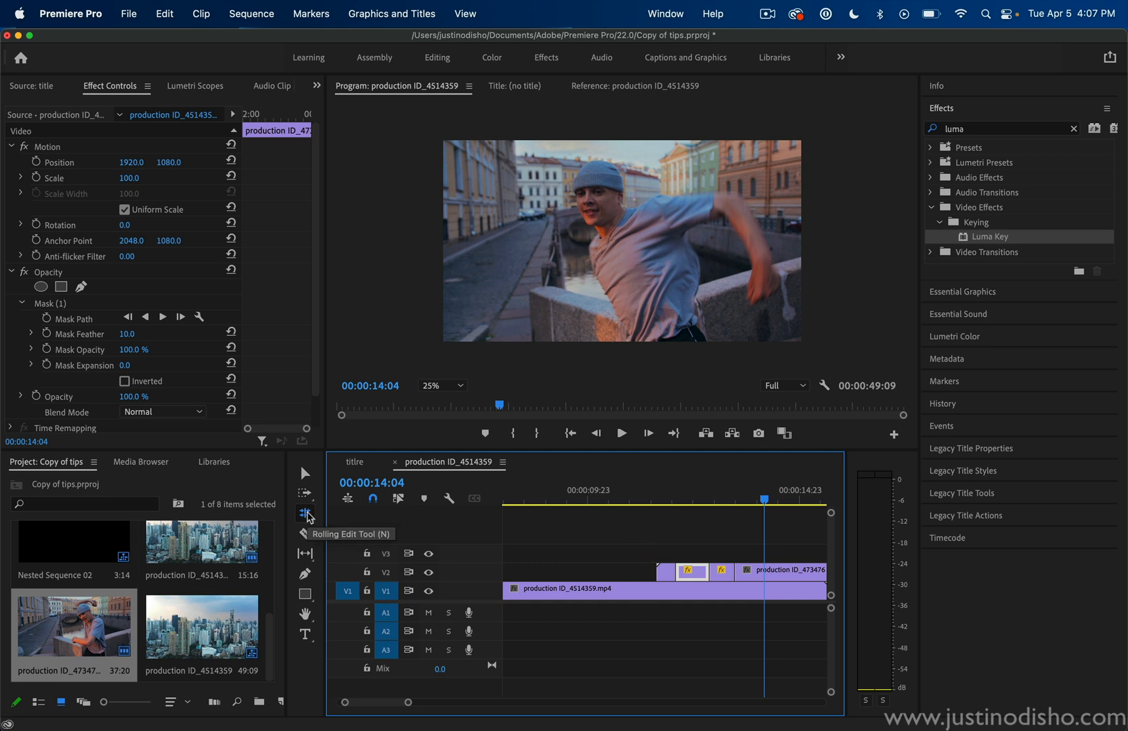
Switch to the Rolling Edit Tool and place the city clip under the dancer clip's end.
{"action": "left_click", "coordinate": [306, 514]}
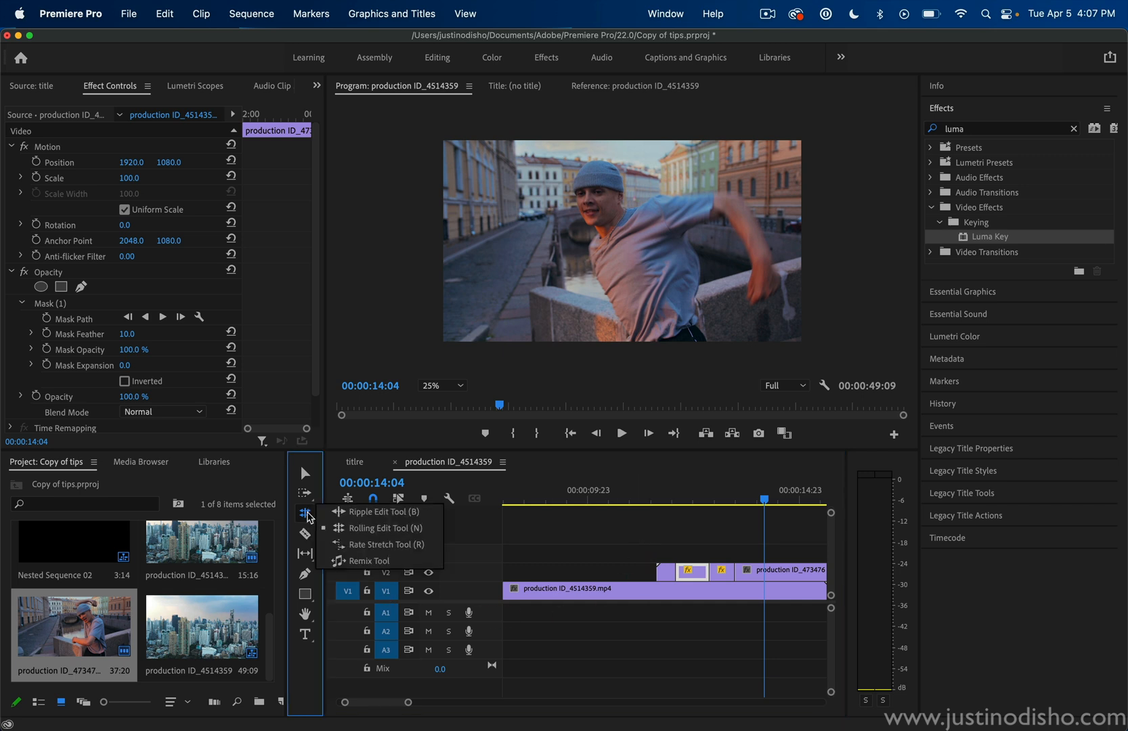
{"action": "left_click", "coordinate": [383, 528]}
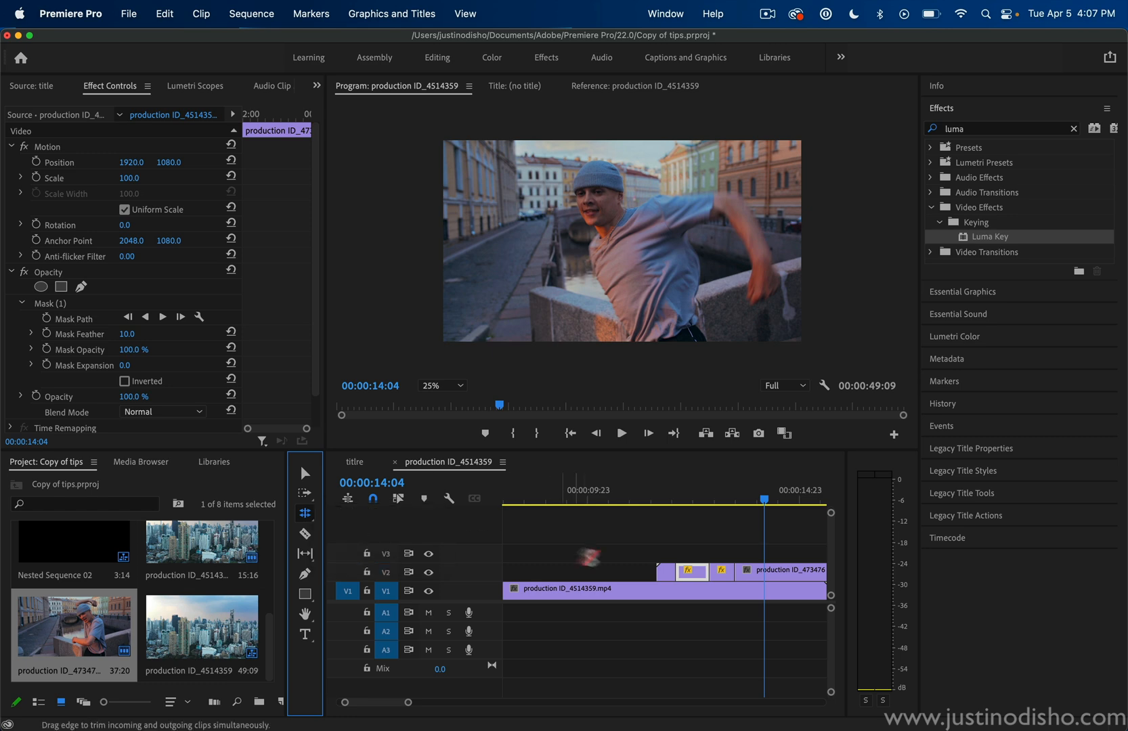
{"action": "left_click", "coordinate": [633, 86]}
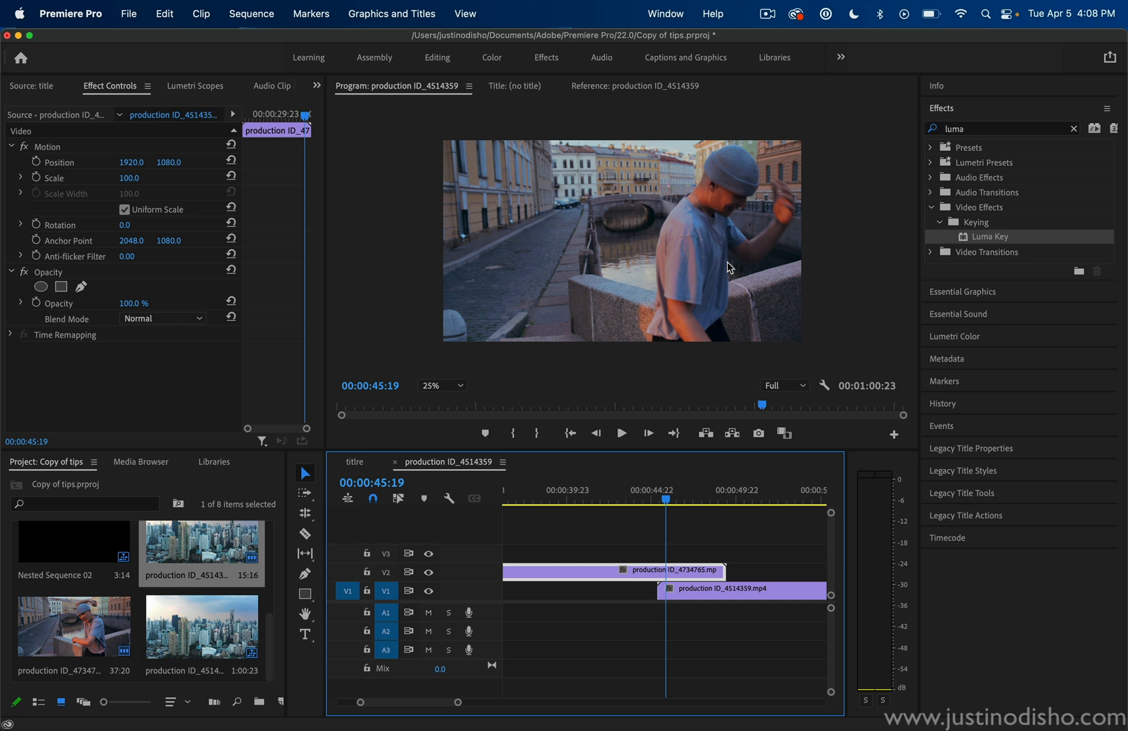
{"action": "mouse_move", "coordinate": [700, 575]}
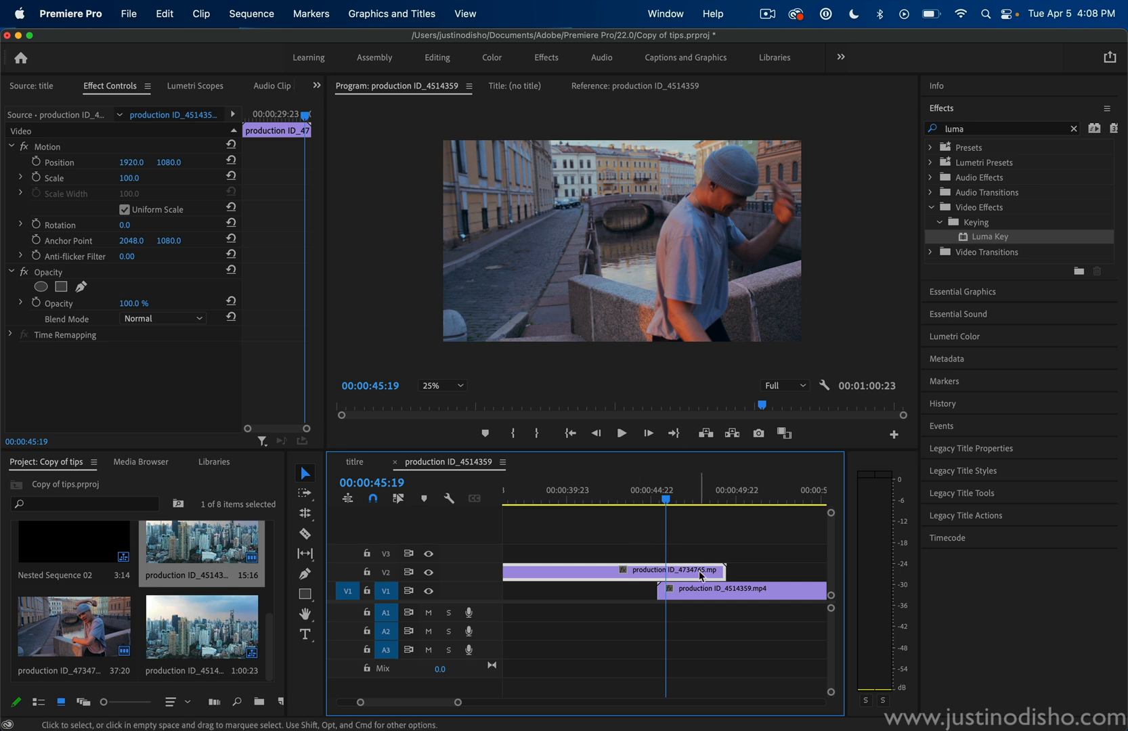
{"action": "mouse_move", "coordinate": [702, 578]}
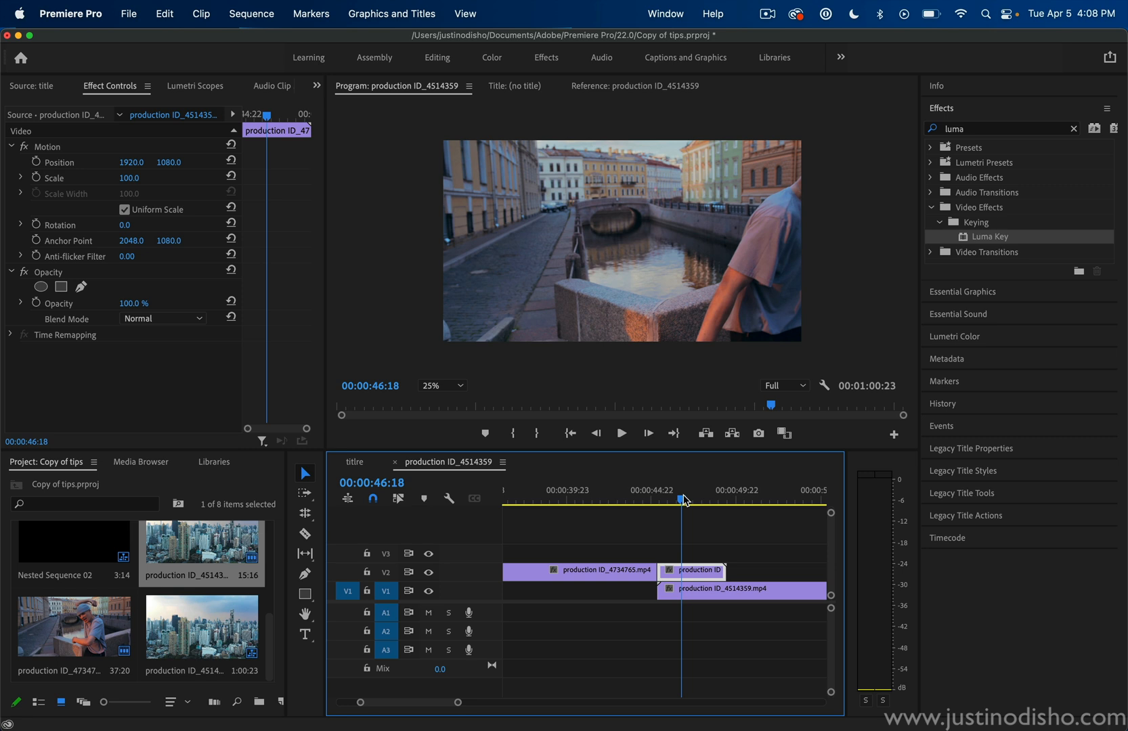
{"action": "mouse_move", "coordinate": [641, 583]}
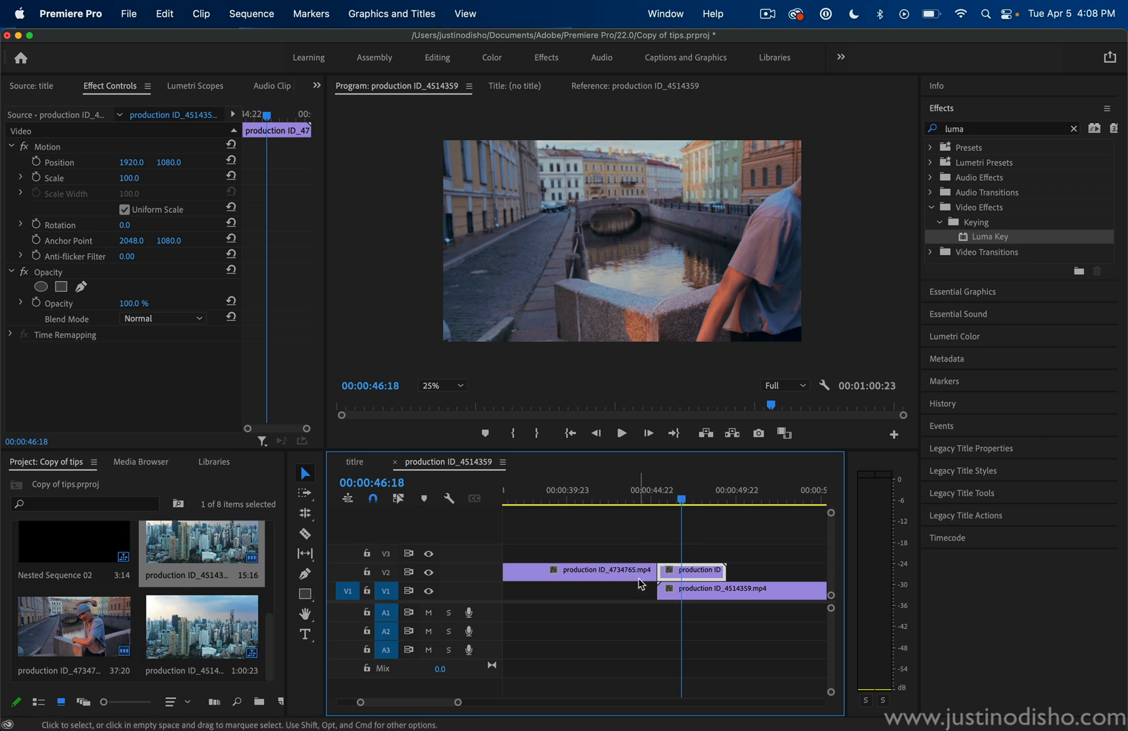
{"action": "mouse_move", "coordinate": [259, 108]}
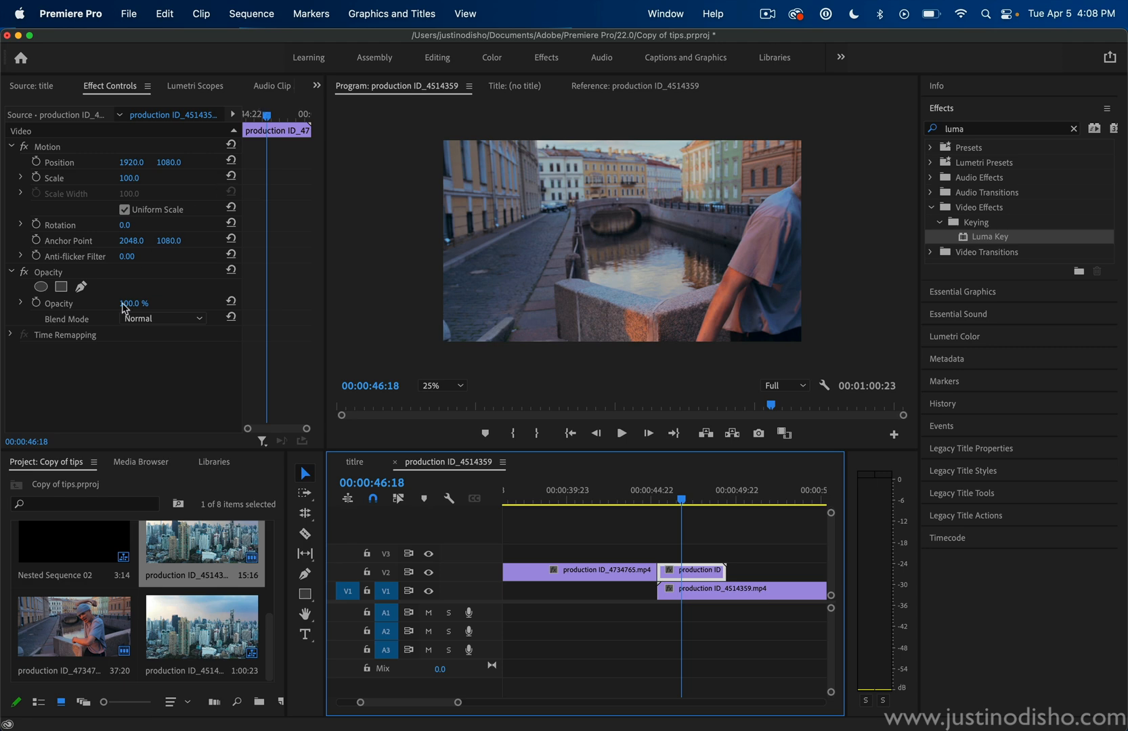
Draw a polygon mask on the dancer clip's short end piece.
{"action": "left_click", "coordinate": [60, 287]}
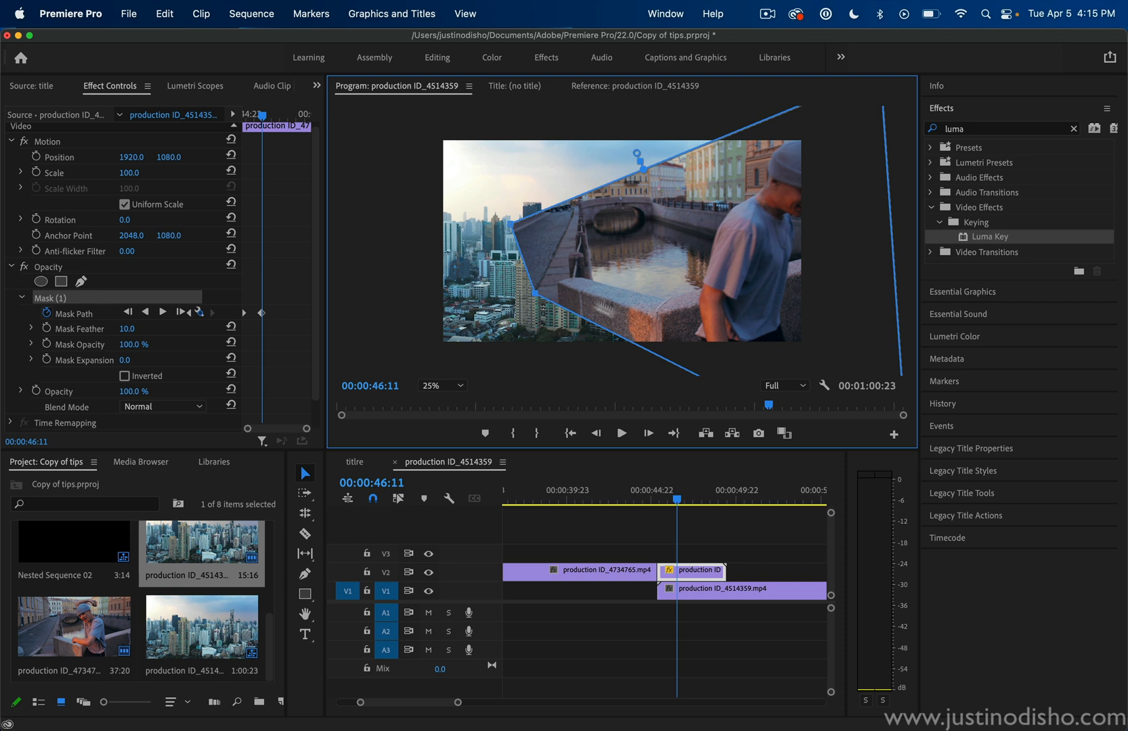
{"action": "left_click", "coordinate": [437, 385]}
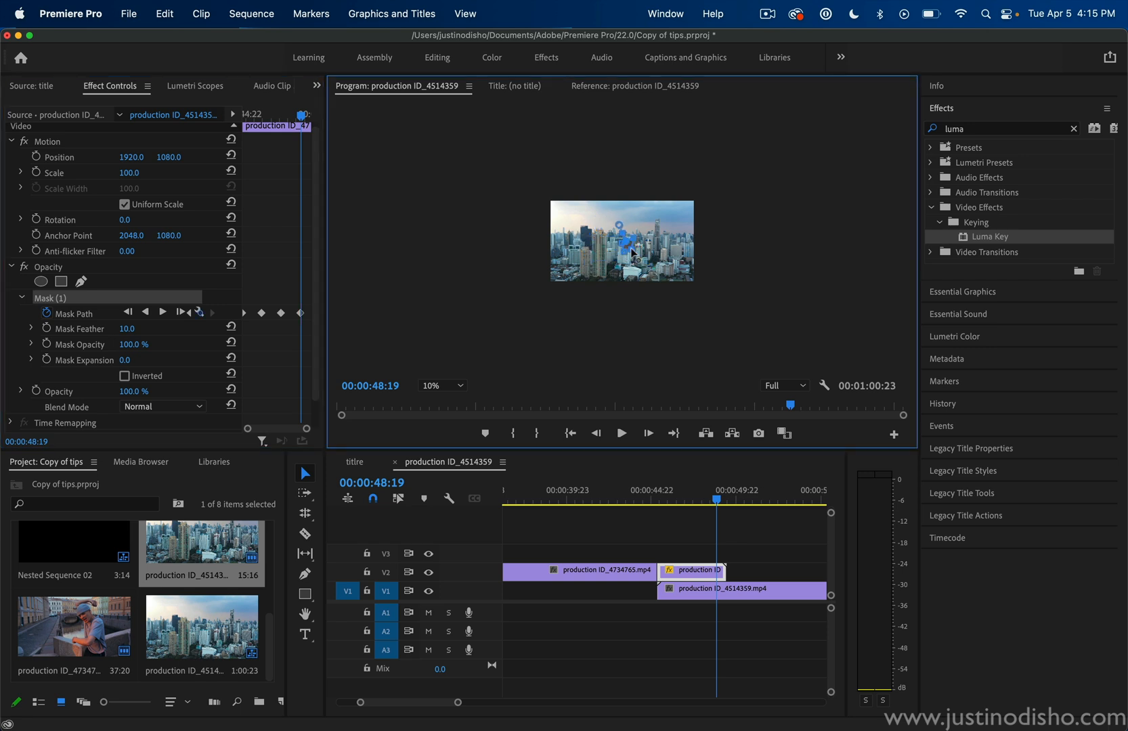
Reset the Program monitor zoom to 25% and add a Mask Expansion keyframe.
{"action": "left_click", "coordinate": [438, 385]}
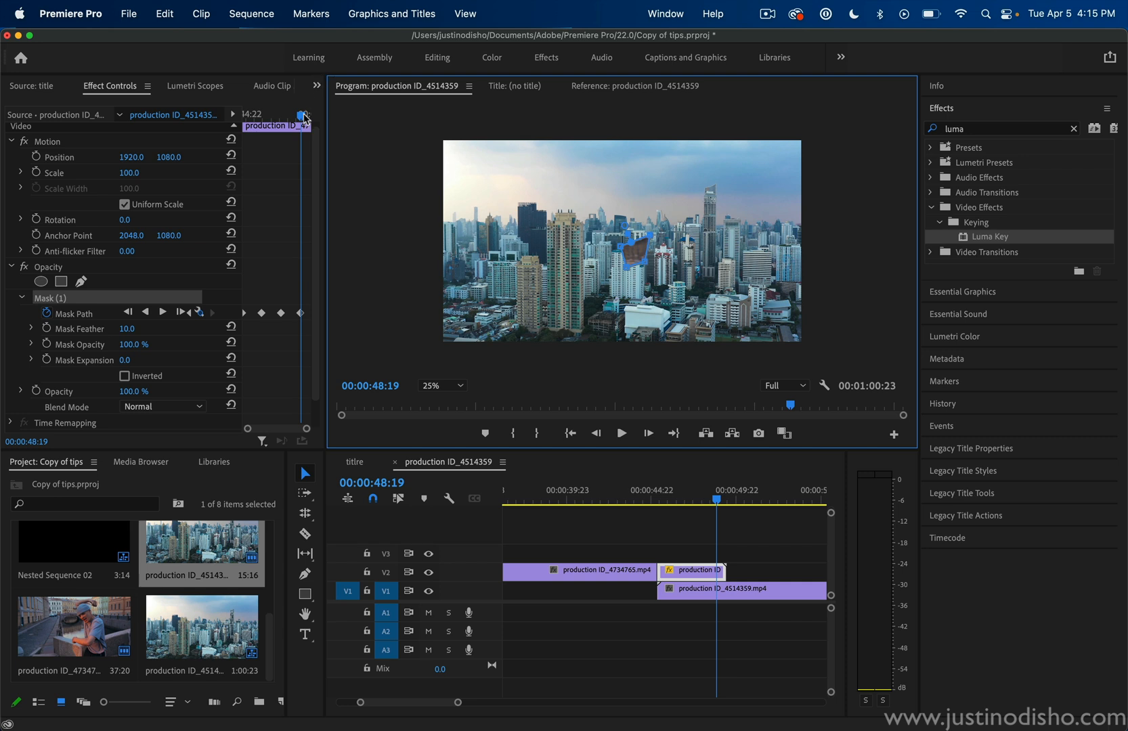
{"action": "mouse_move", "coordinate": [46, 359]}
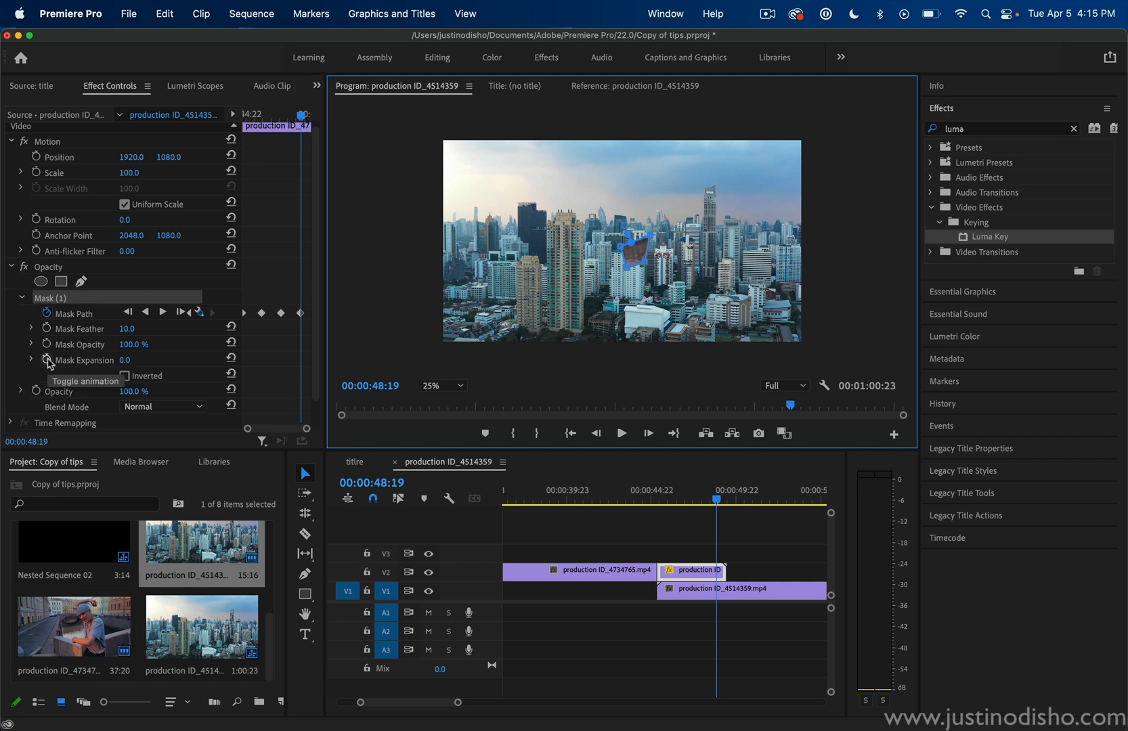
{"action": "left_click", "coordinate": [46, 359]}
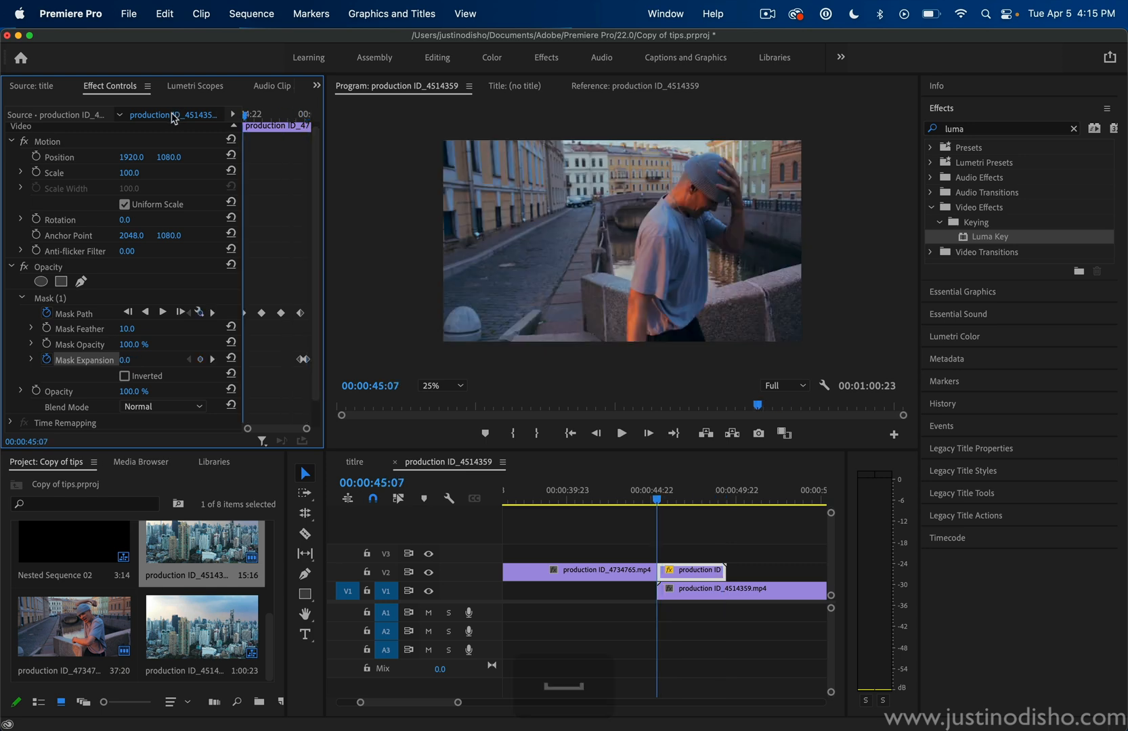
{"action": "left_click", "coordinate": [620, 432]}
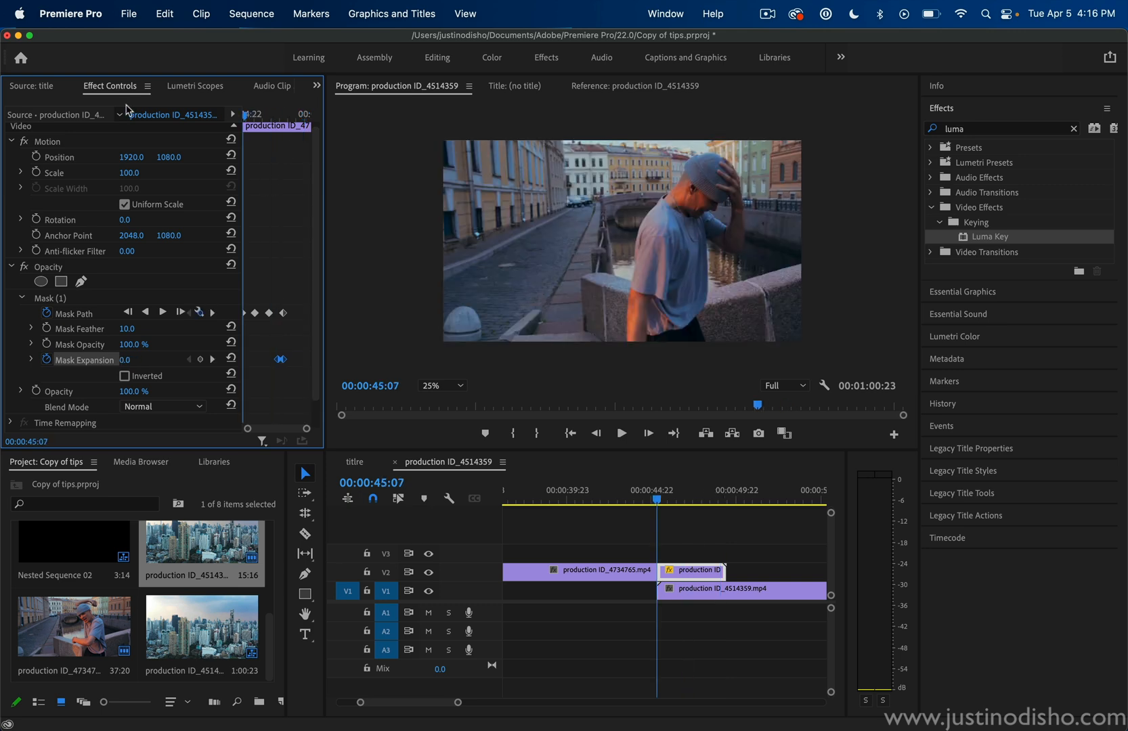
Set mask keyframe interpolation, bring Mask Expansion to -167 at the last keyframe, and play back.
{"action": "left_click", "coordinate": [621, 432]}
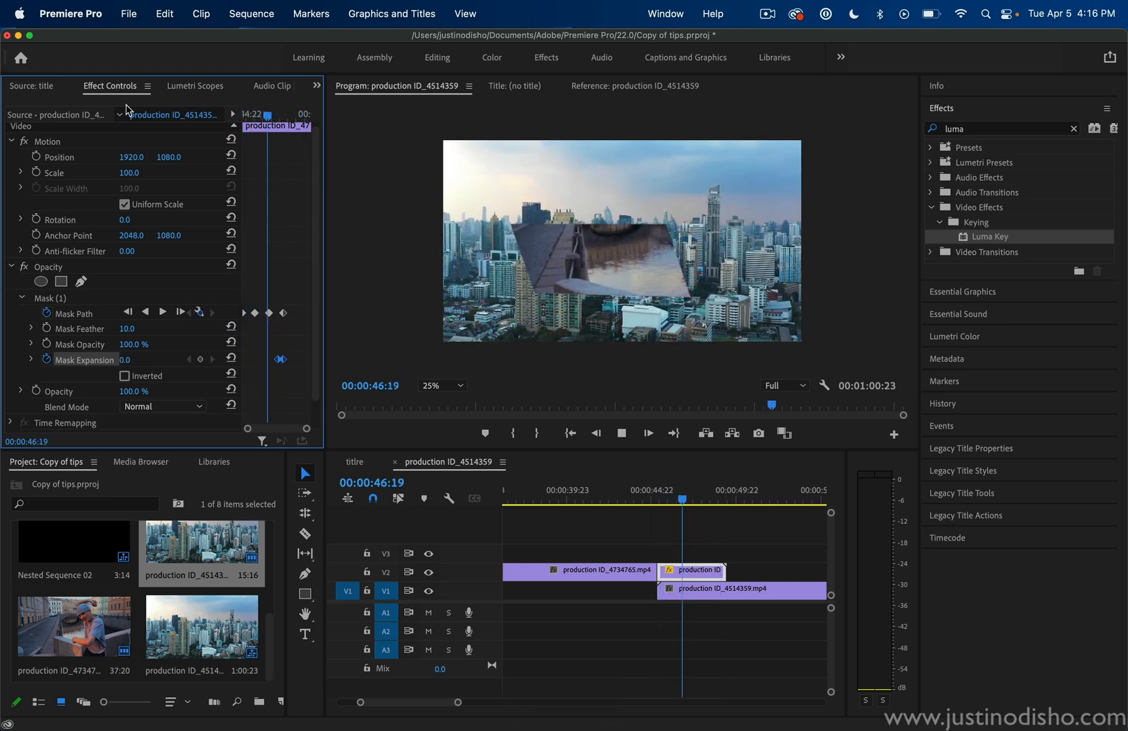
{"action": "key", "text": "space"}
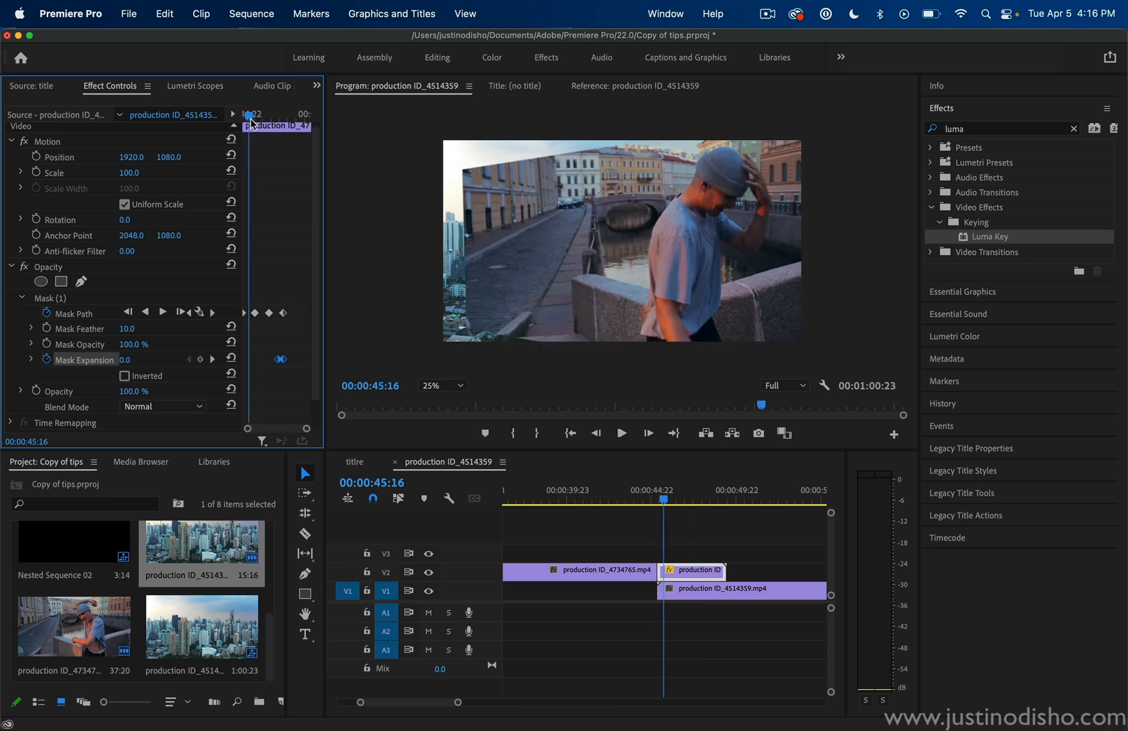
{"action": "right_click", "coordinate": [255, 312]}
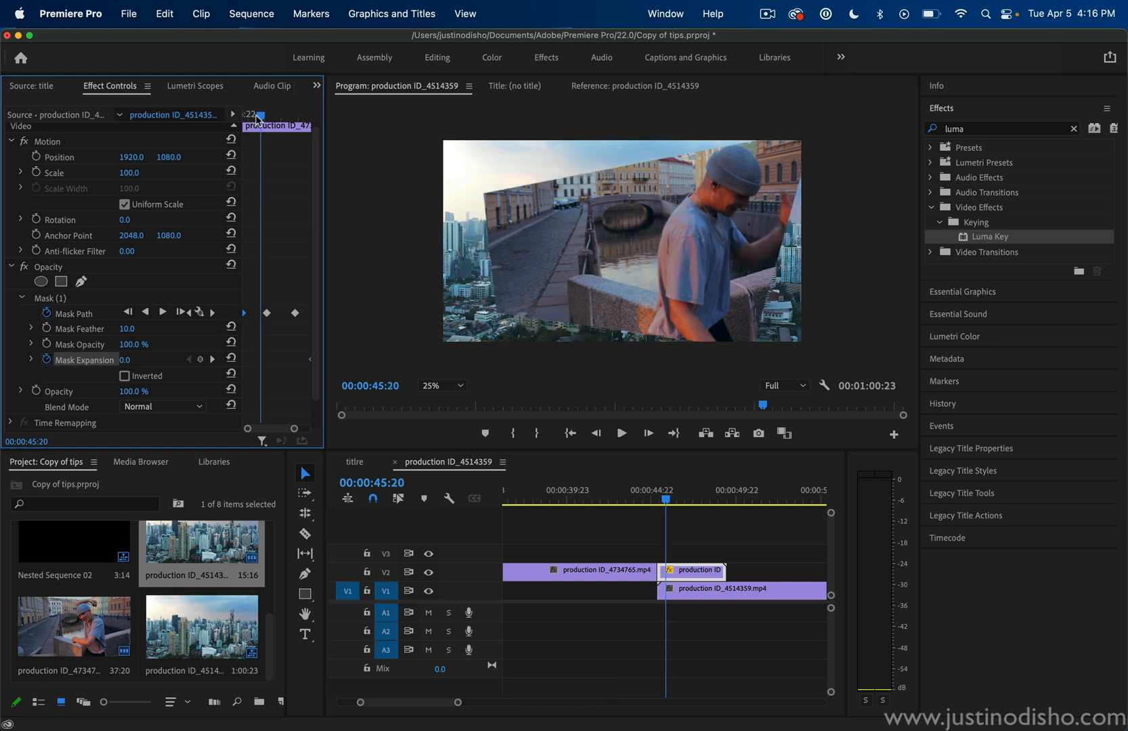
{"action": "key", "text": "cmd+v"}
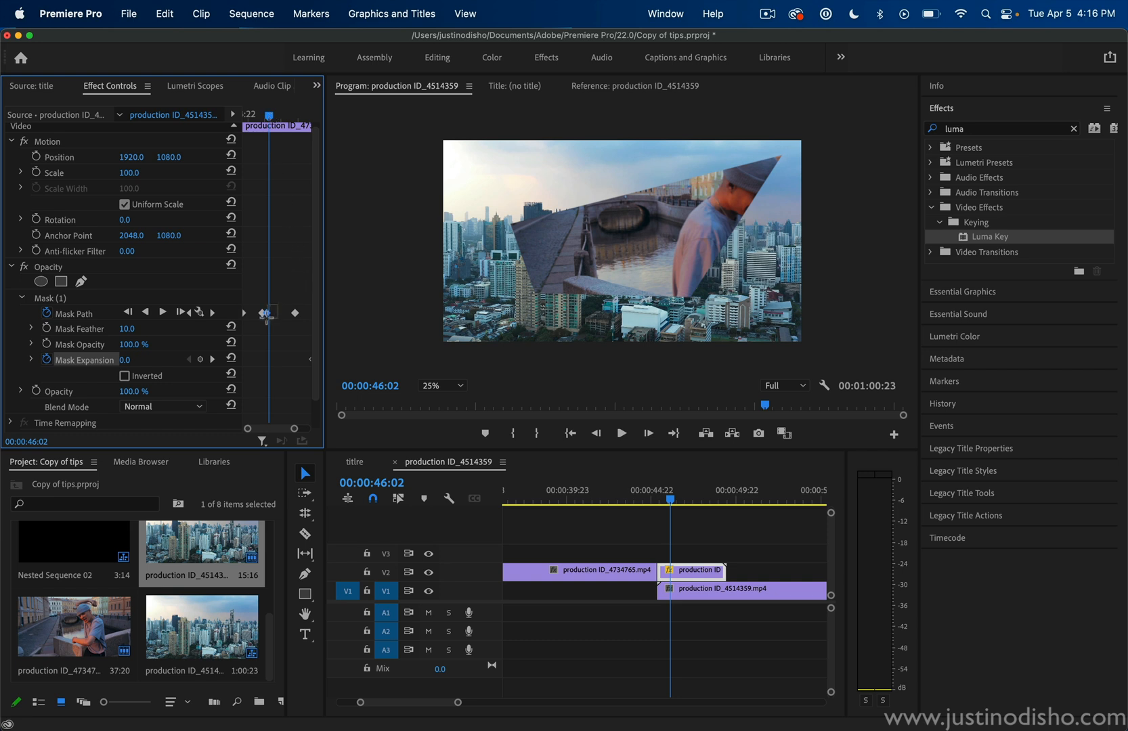
{"action": "key", "text": "cmd+c"}
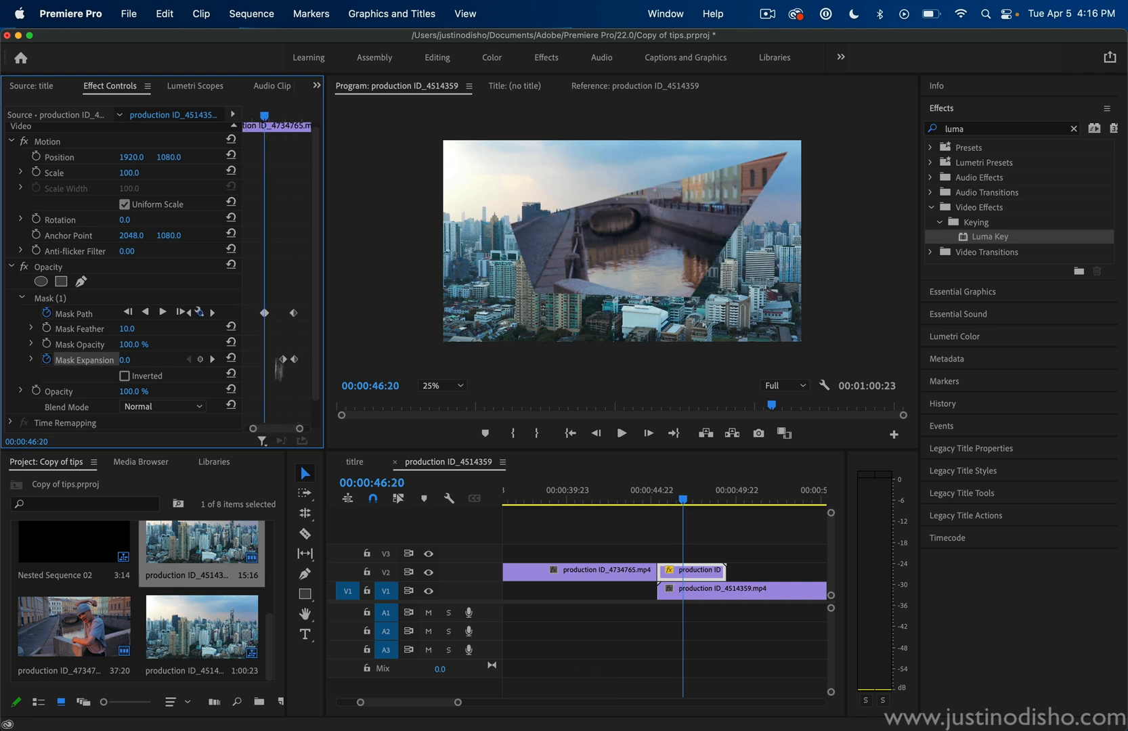
{"action": "key", "text": "cmd"}
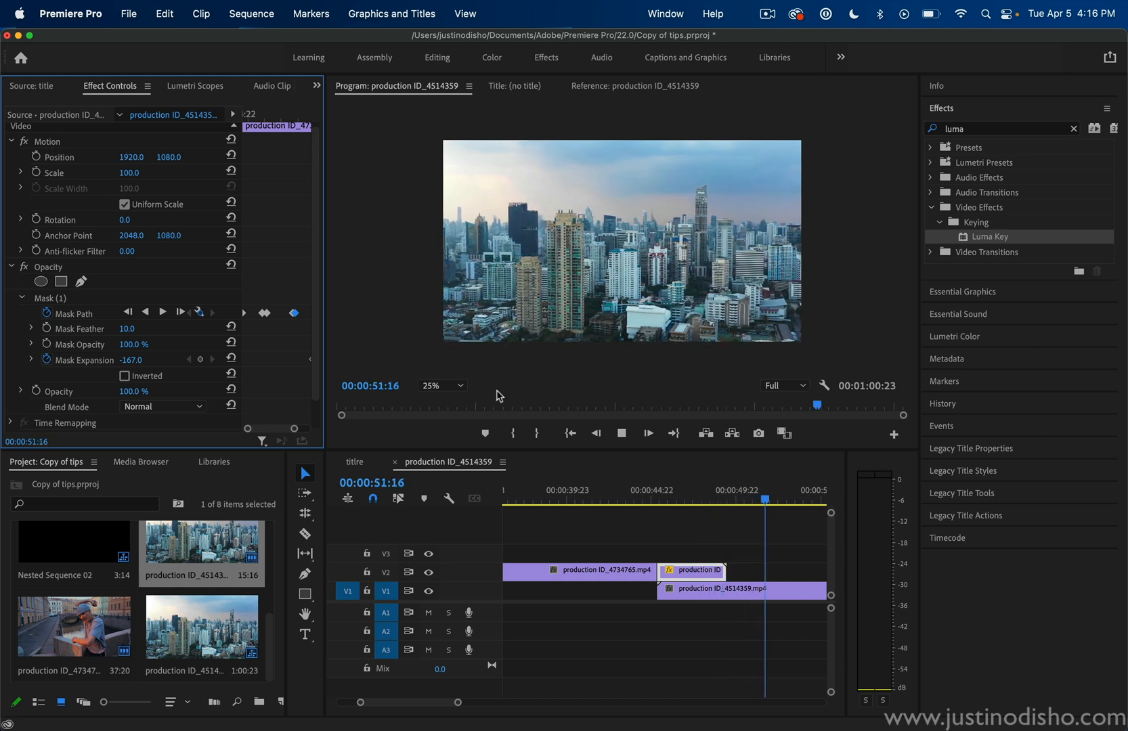
{"action": "left_click", "coordinate": [620, 433]}
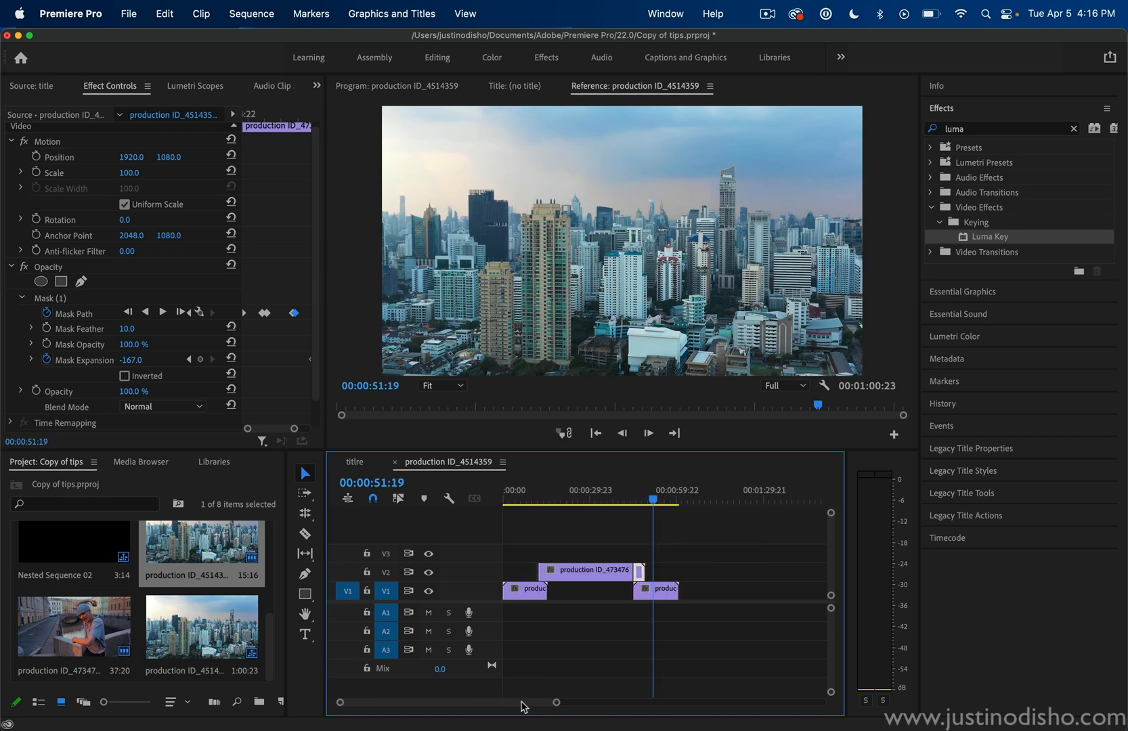
{"action": "left_click", "coordinate": [632, 495]}
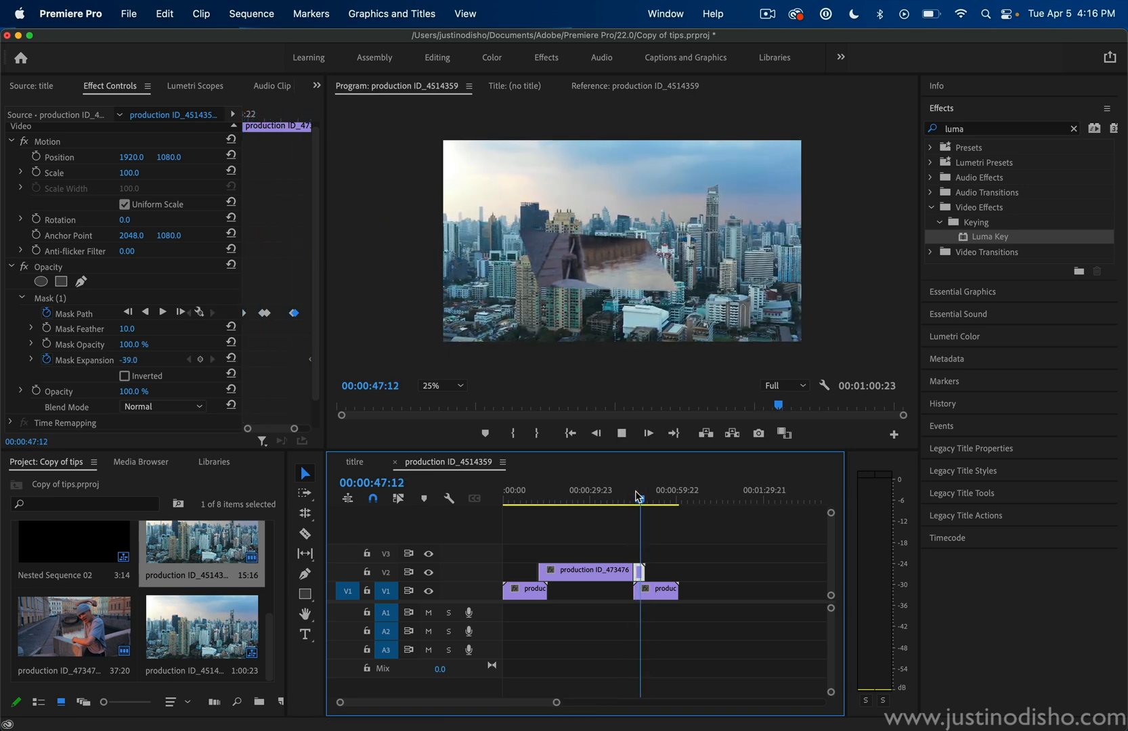
{"action": "left_click", "coordinate": [620, 433]}
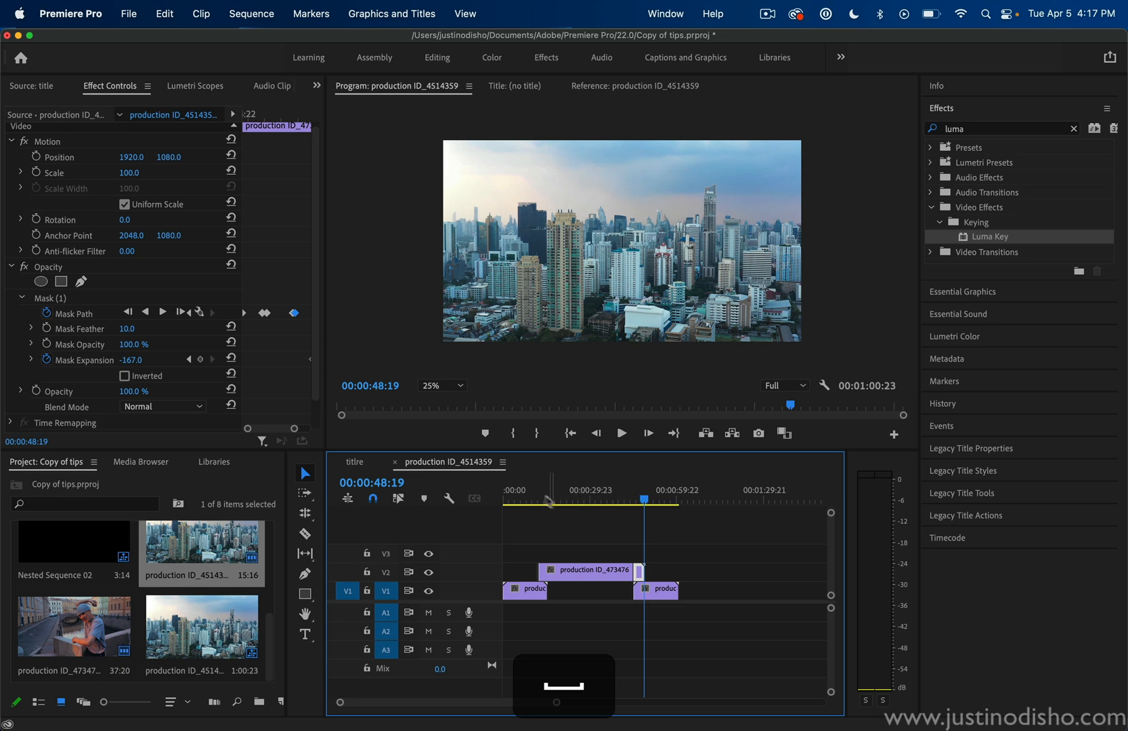